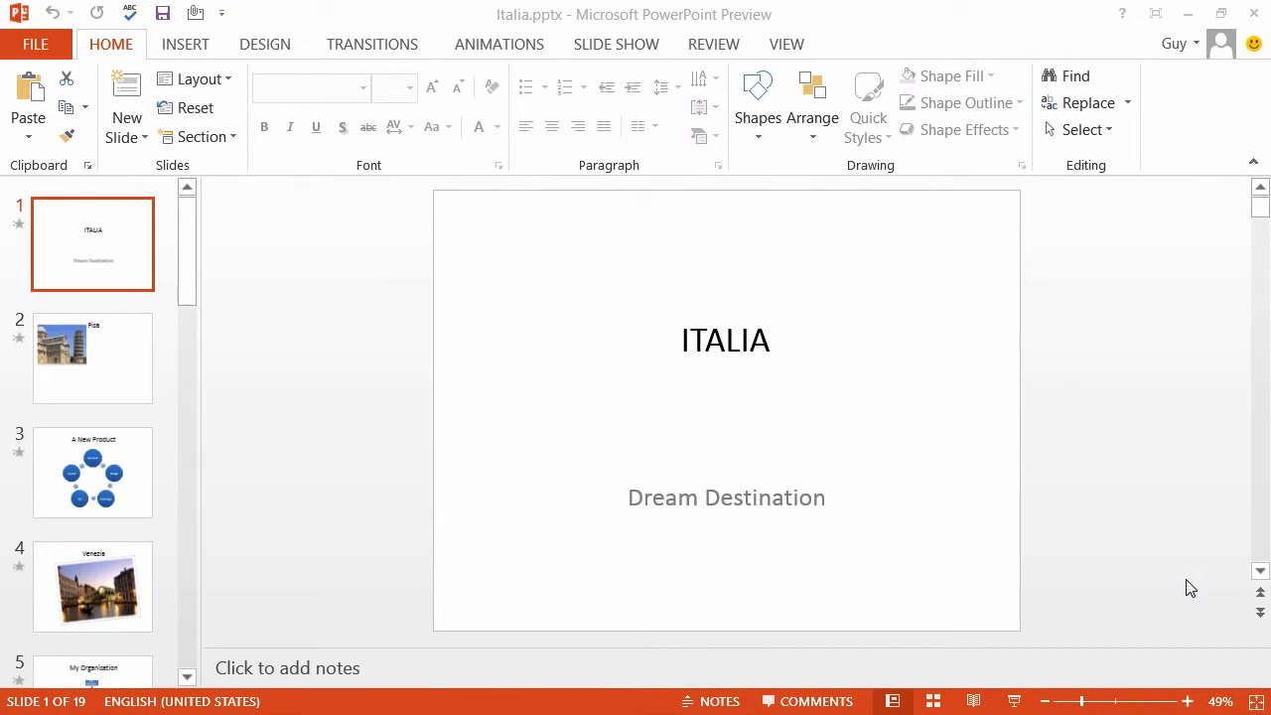
mouse_move(1033, 584)
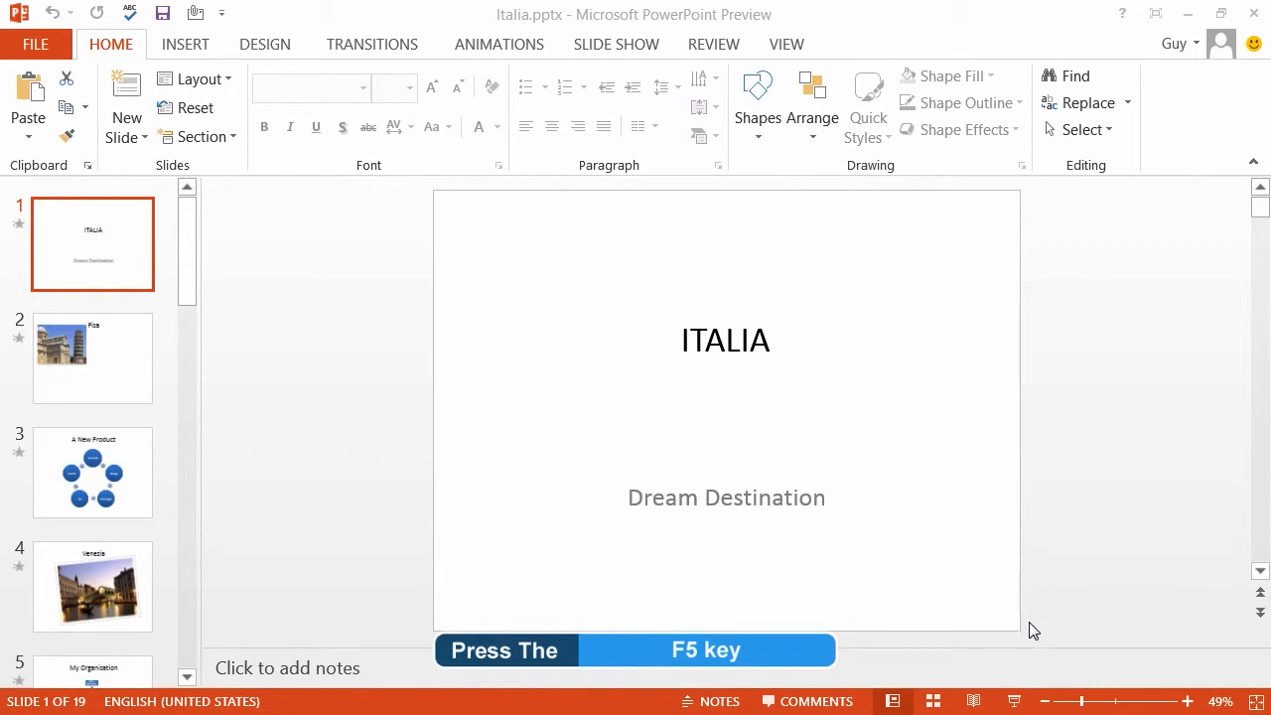
- Start the Italia slide show full screen and advance from the title slide to the Pisa slide
click(1013, 701)
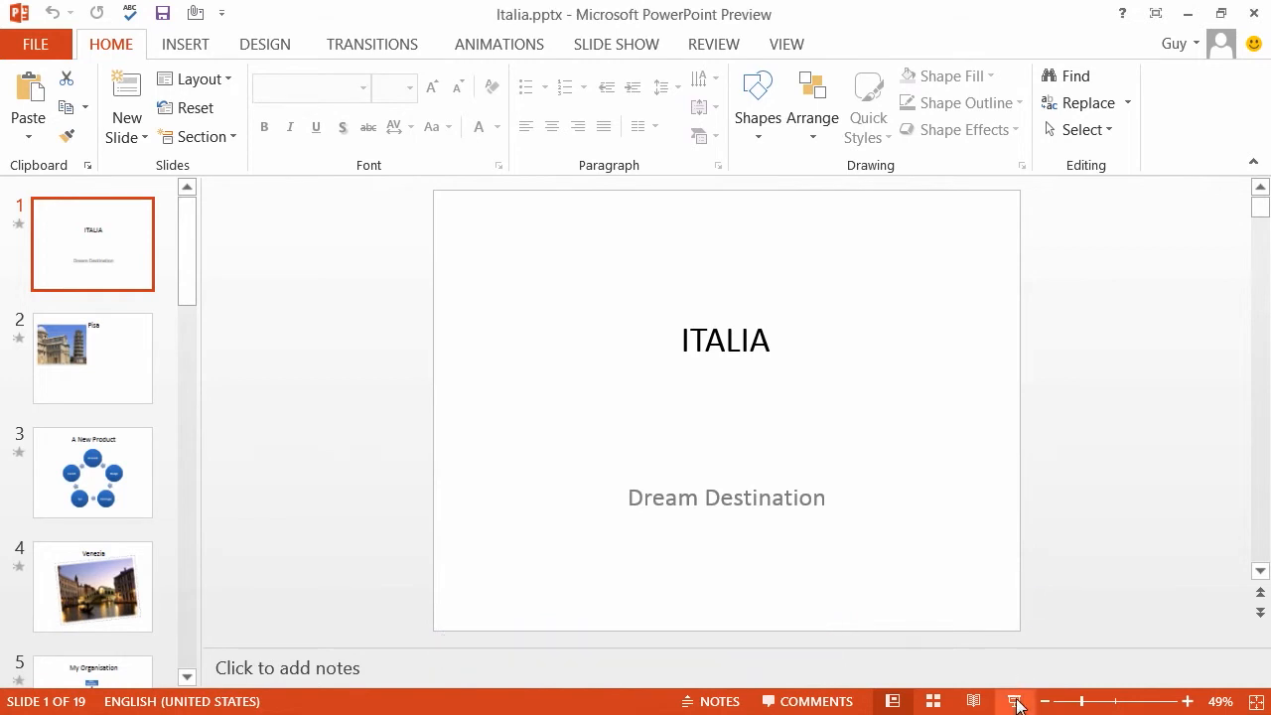
click(1017, 702)
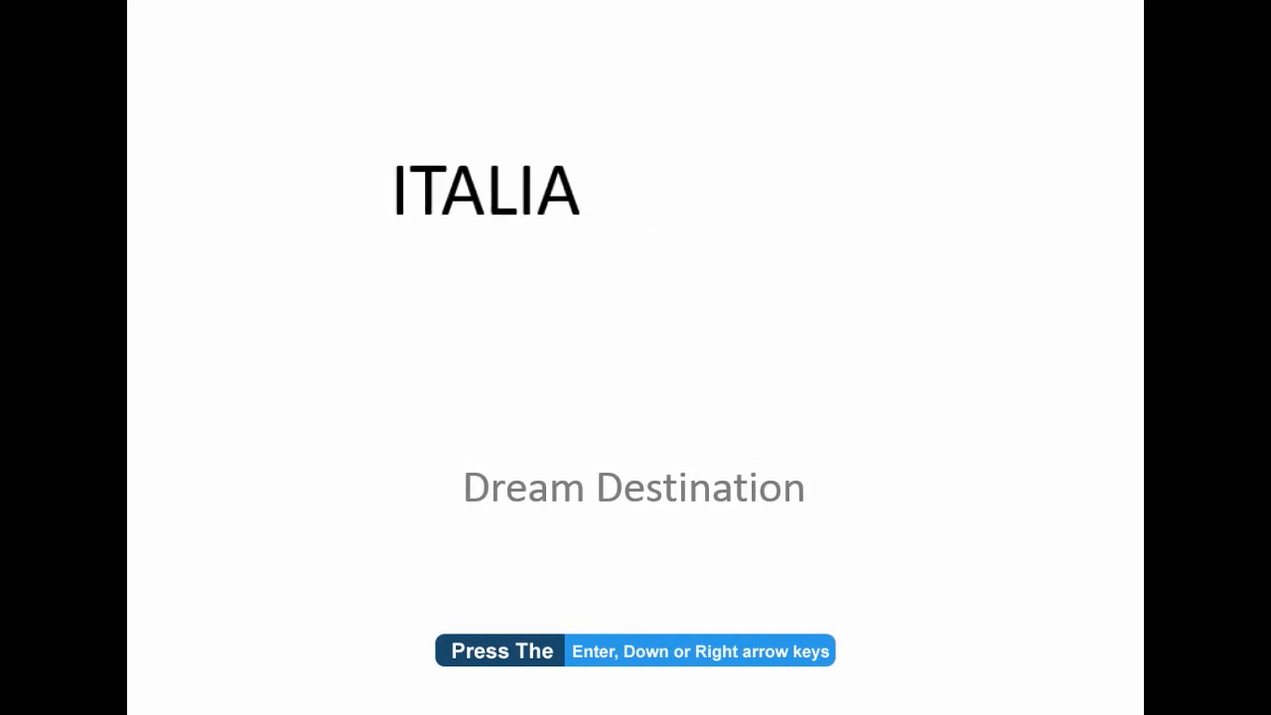
key(Right)
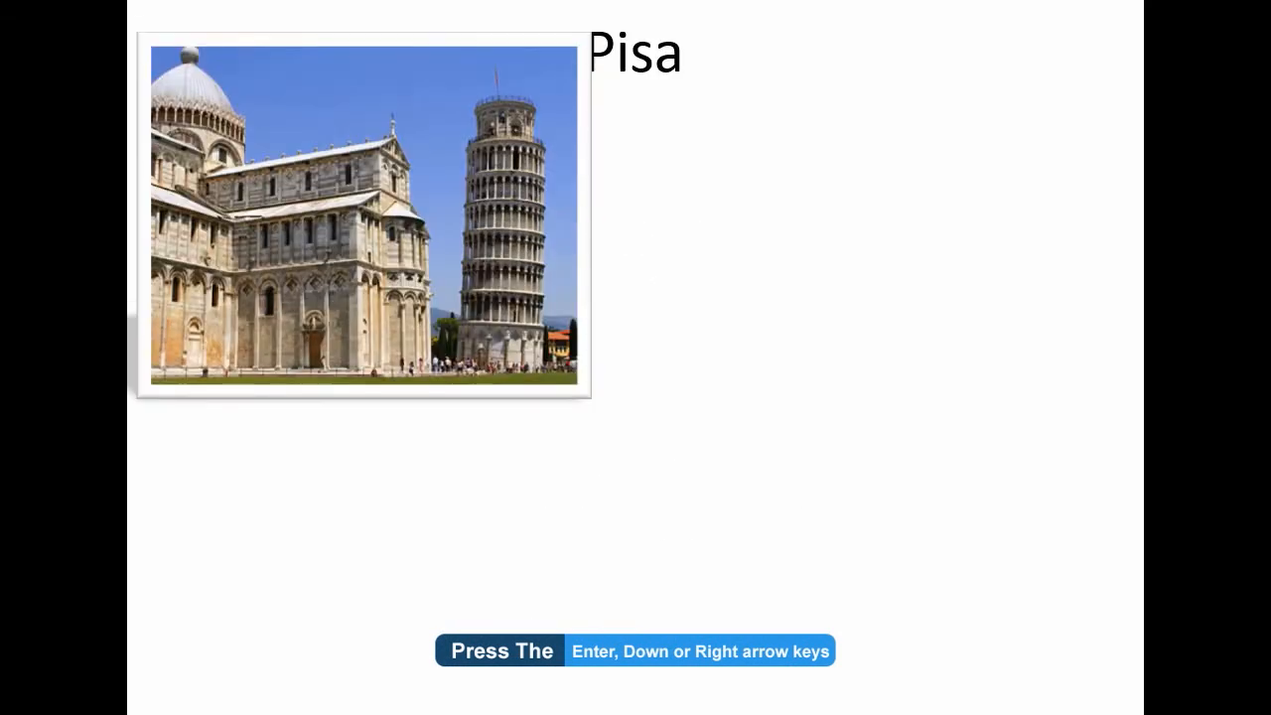
key(Right)
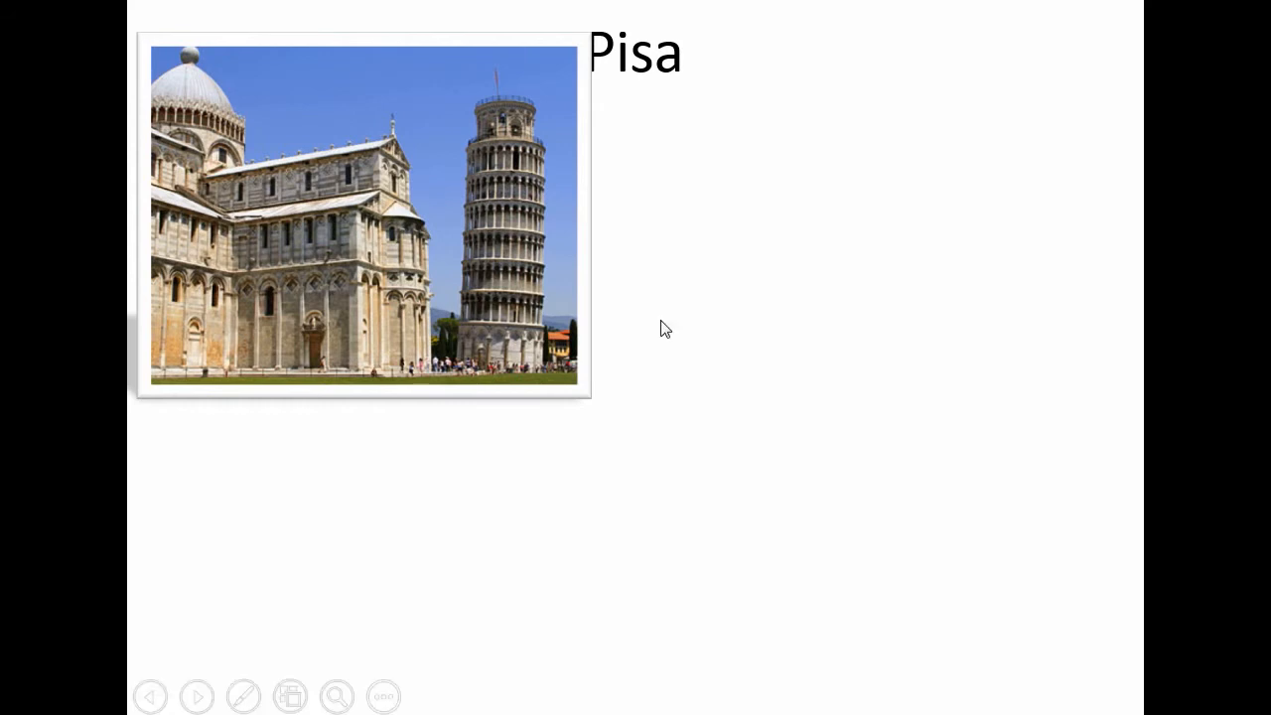
mouse_move(229, 636)
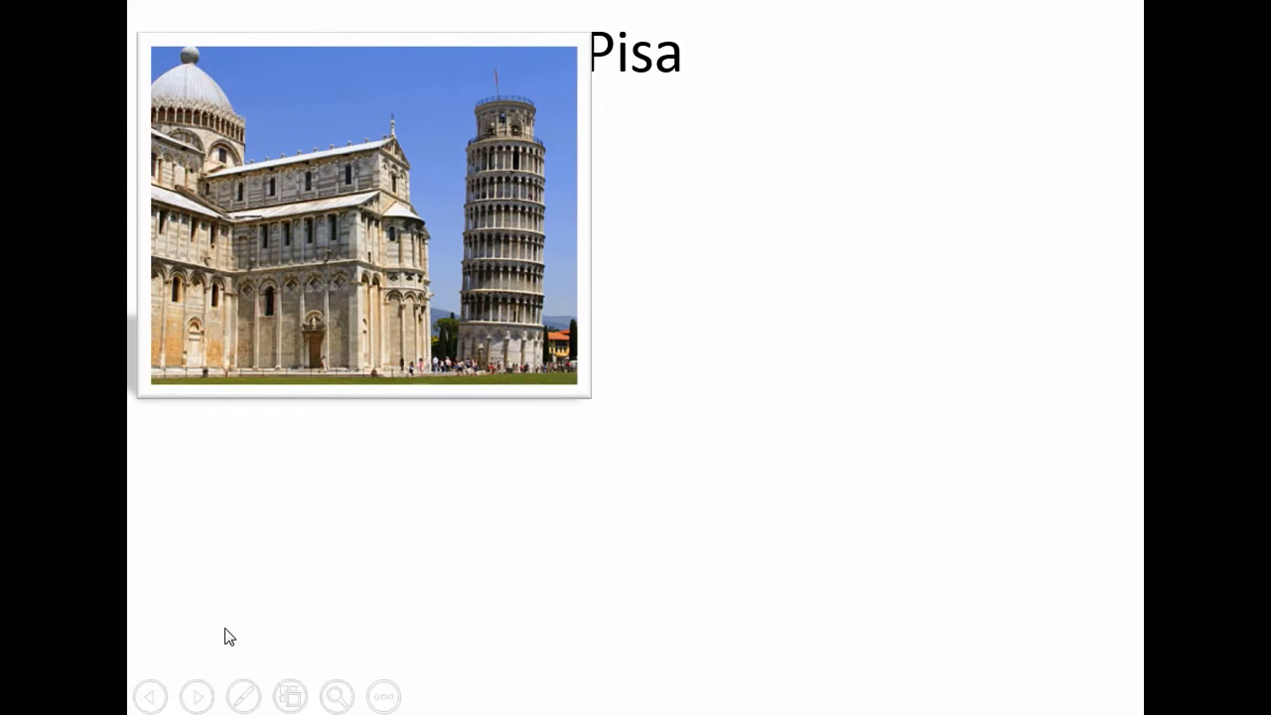
mouse_move(199, 695)
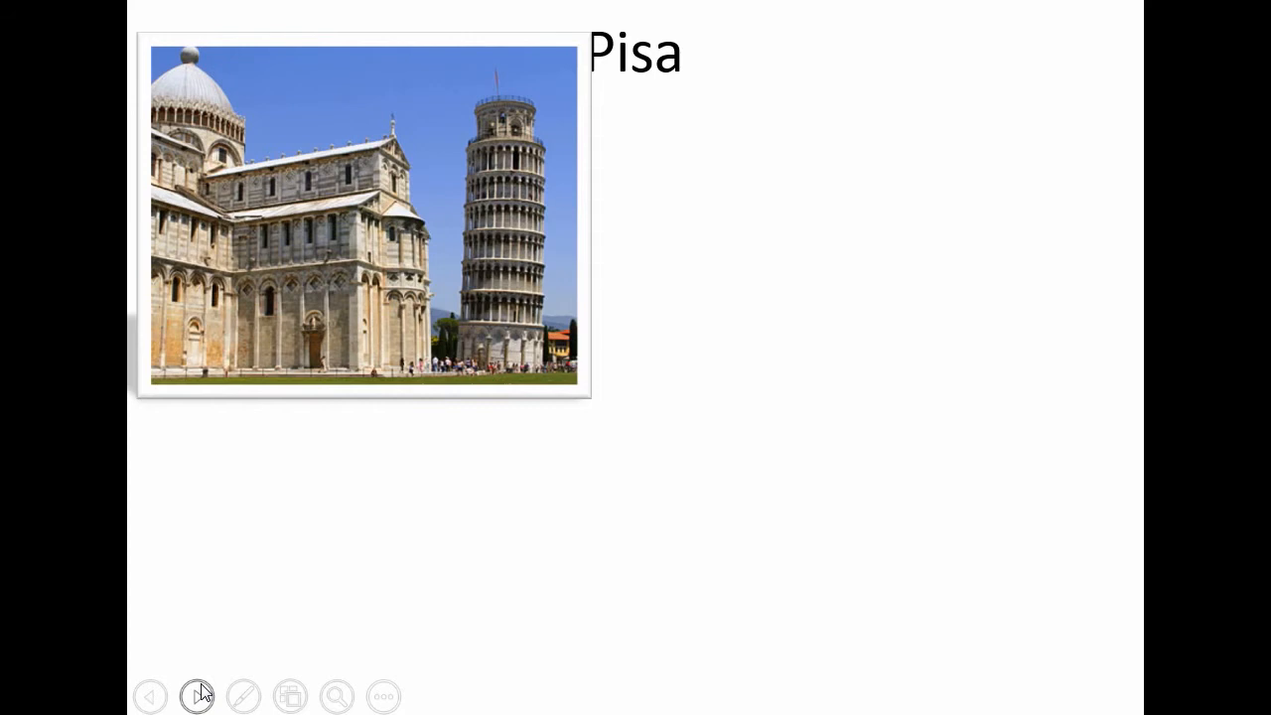
- Step back one animation on the Pisa slide and bring up the pen and pointer menu
click(196, 695)
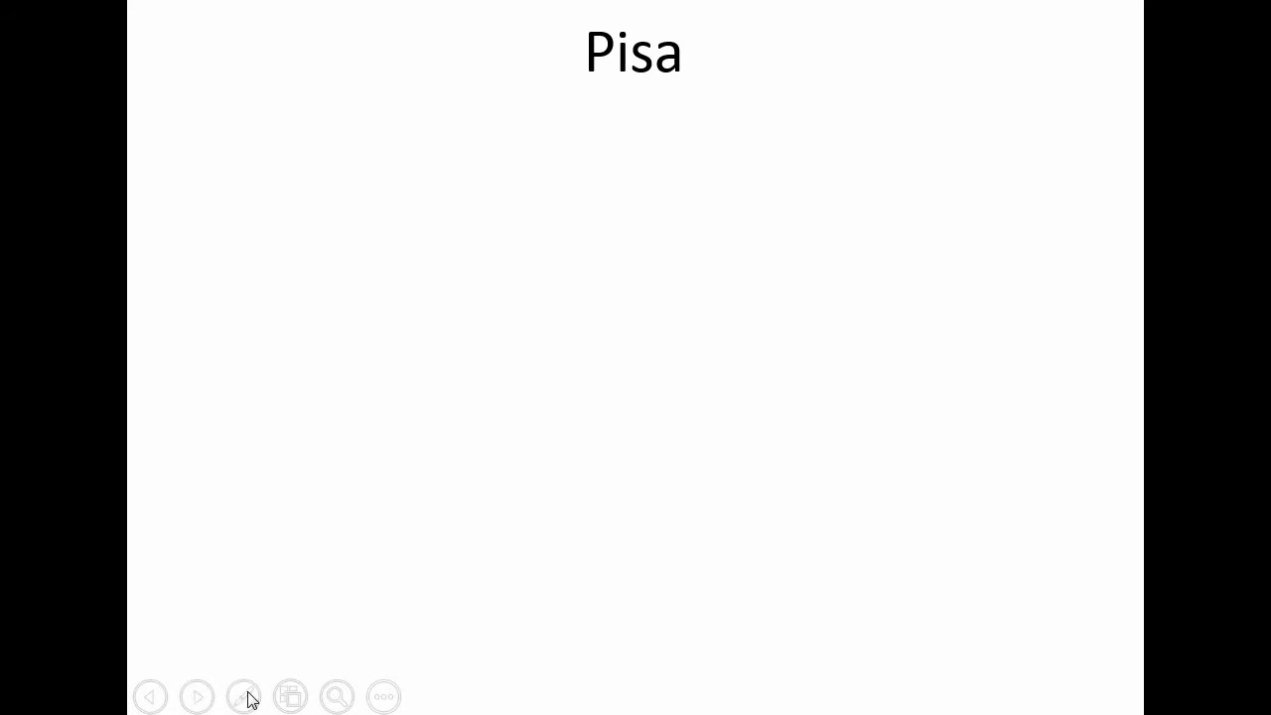
click(242, 695)
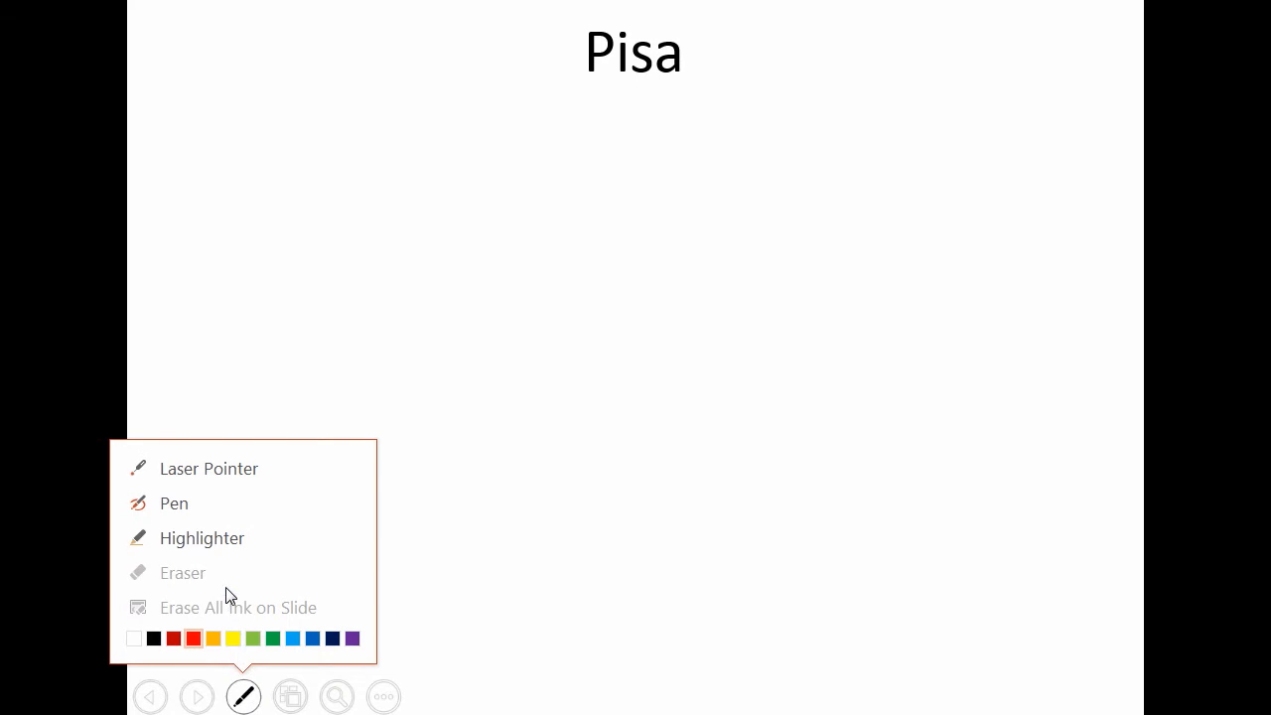
mouse_move(211, 536)
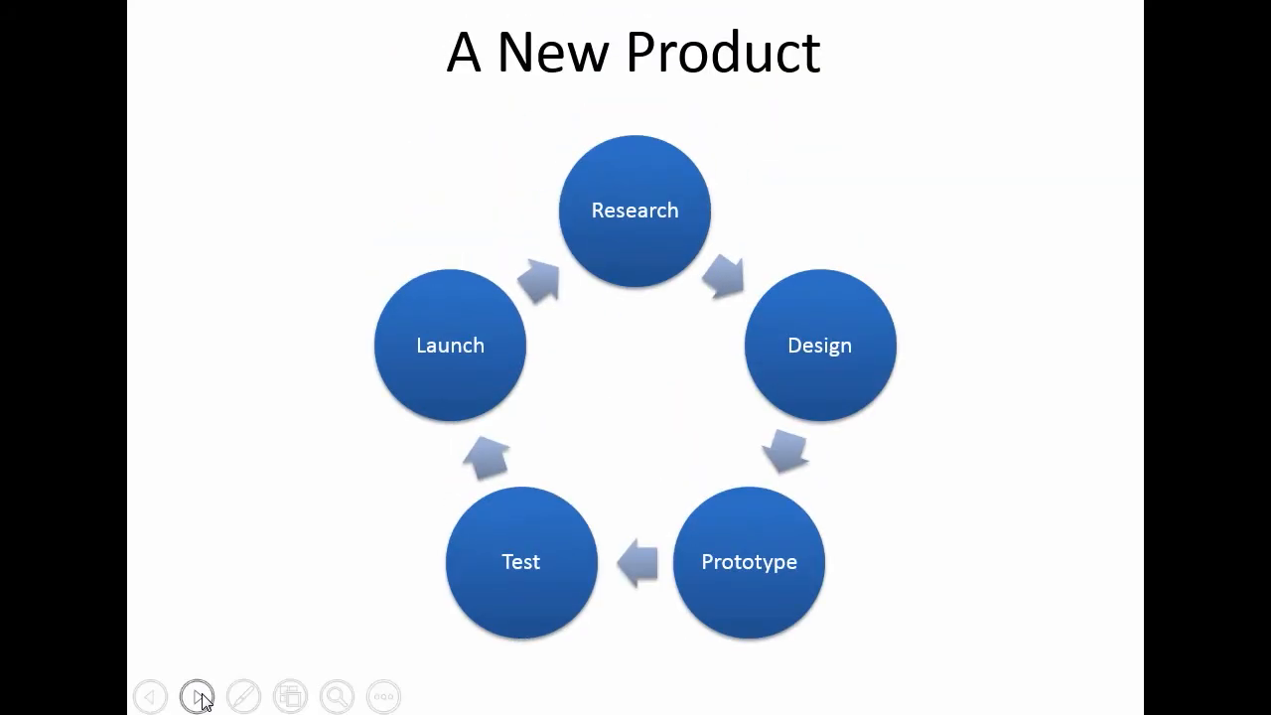
click(243, 695)
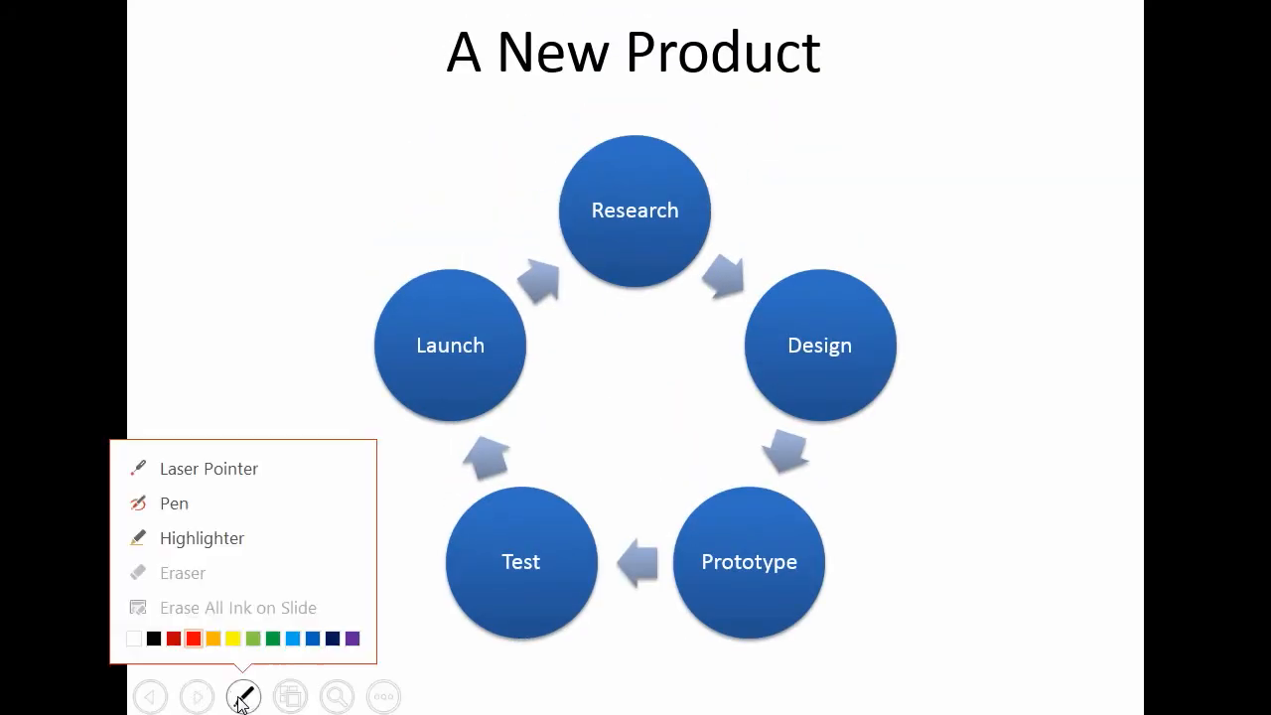
mouse_move(202, 505)
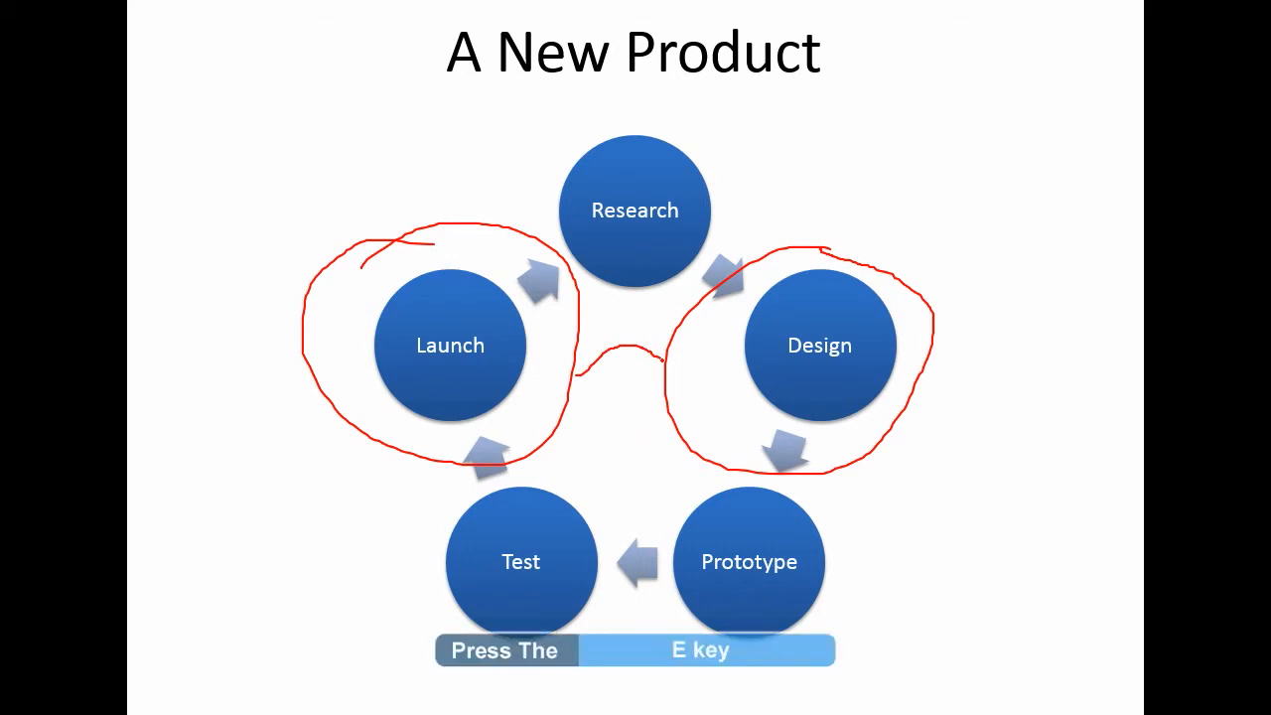
key(e)
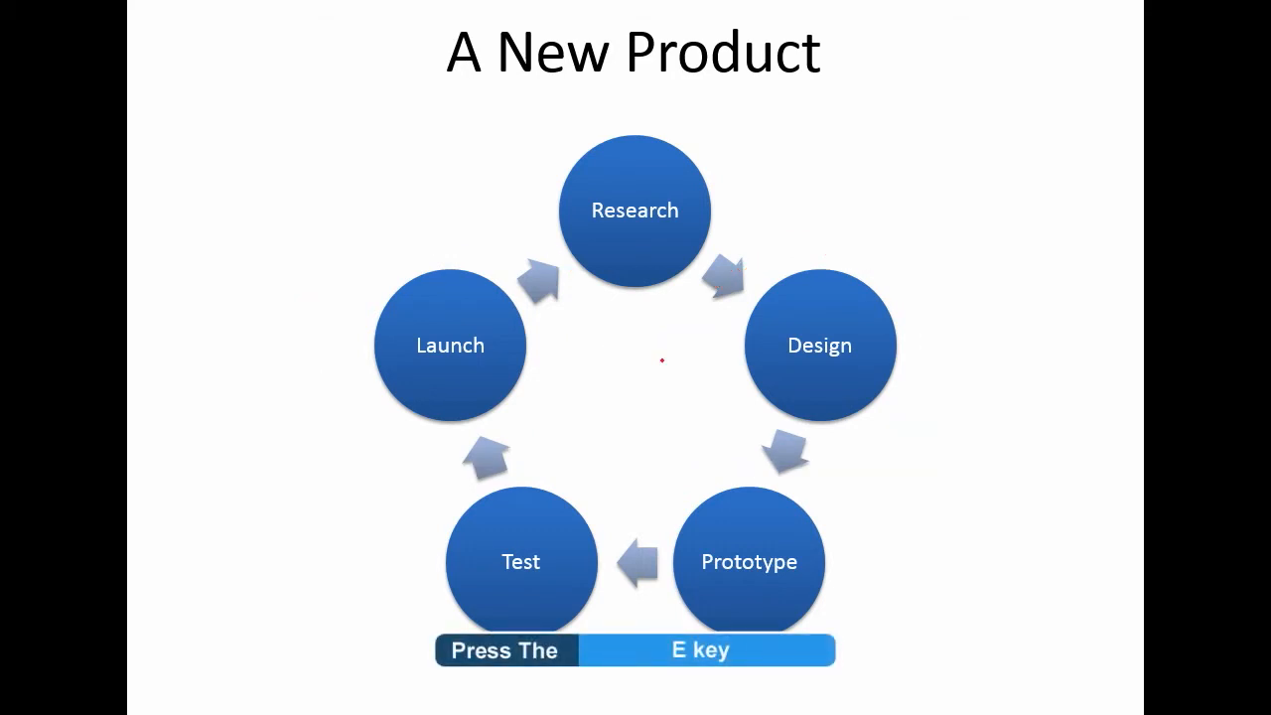
click(239, 695)
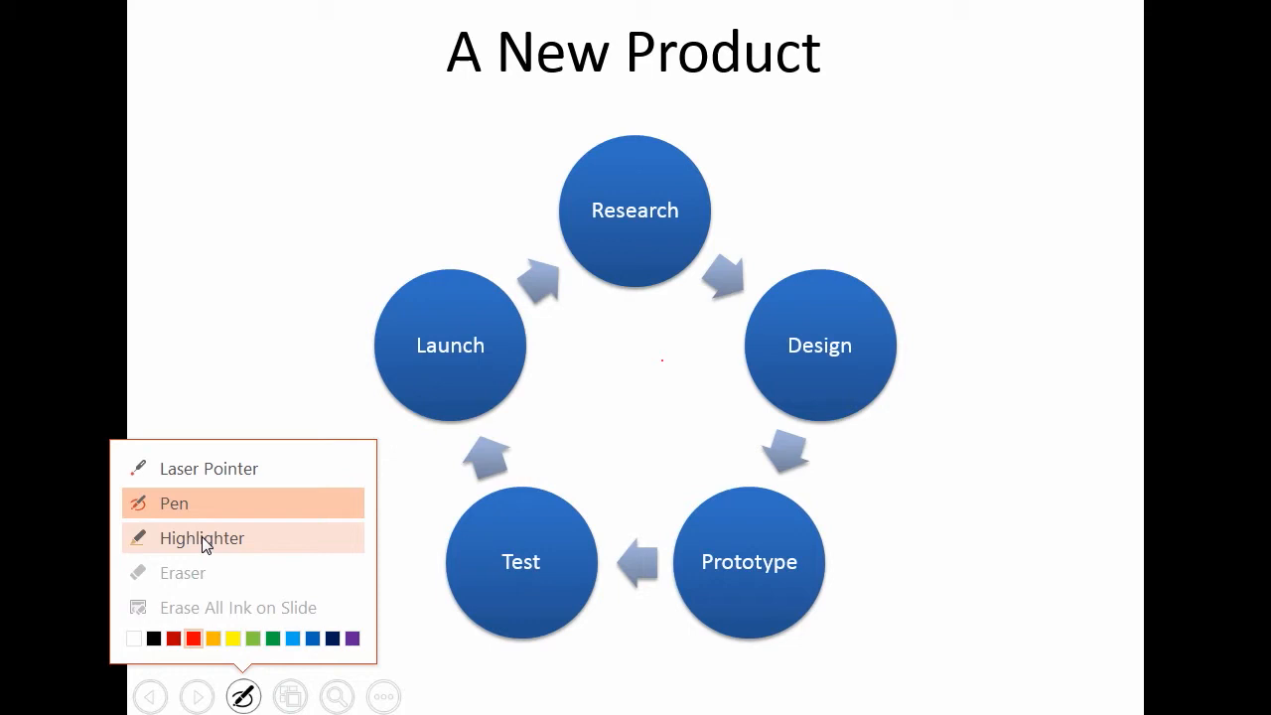
click(203, 538)
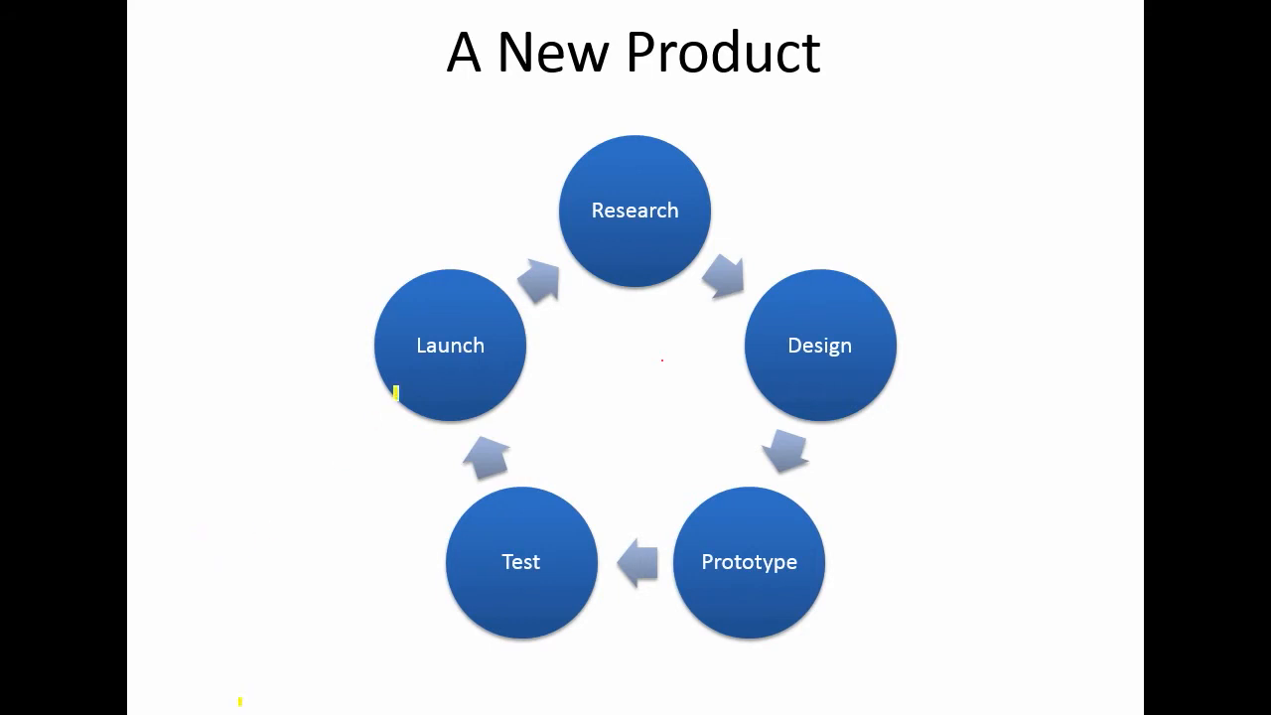
double_click(449, 345)
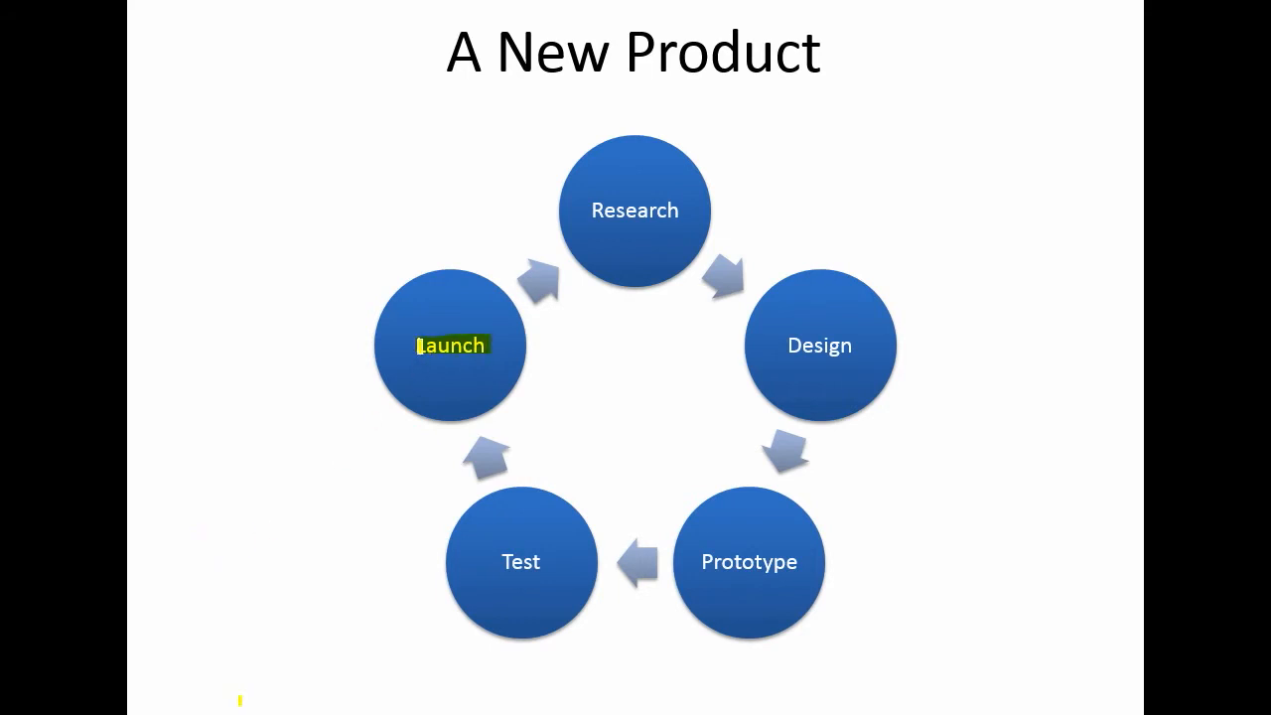
double_click(635, 210)
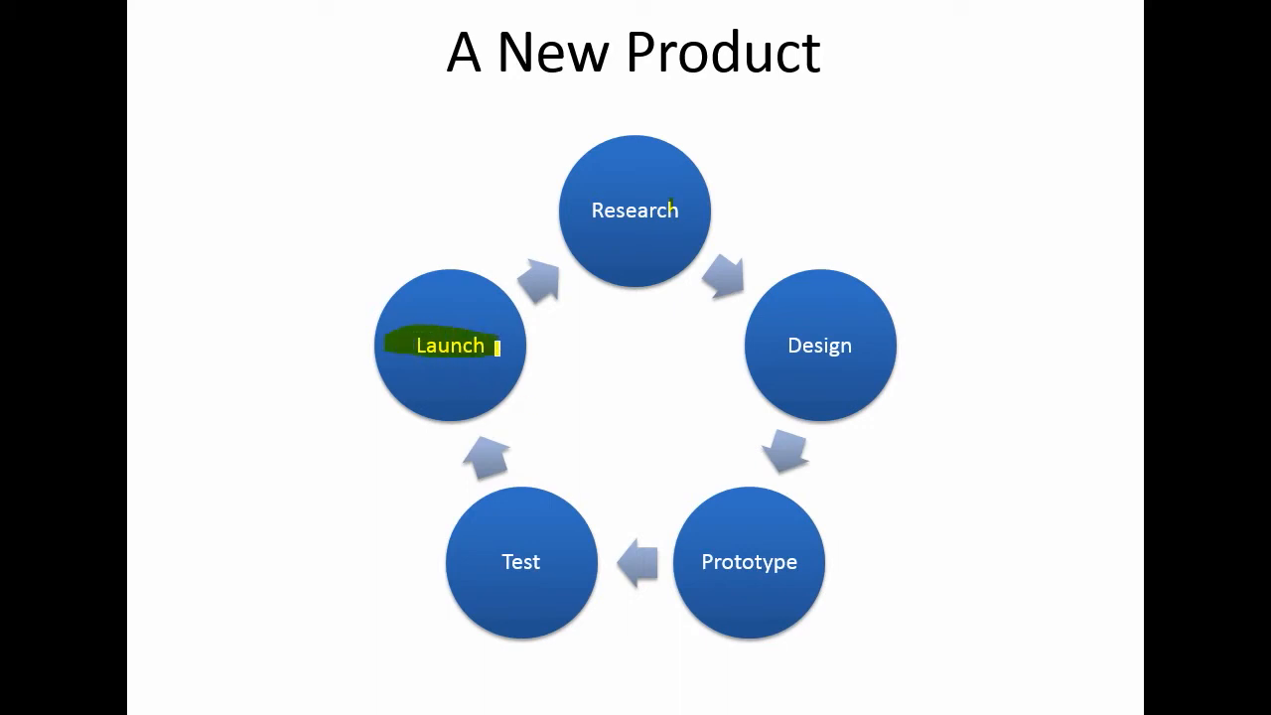
click(241, 696)
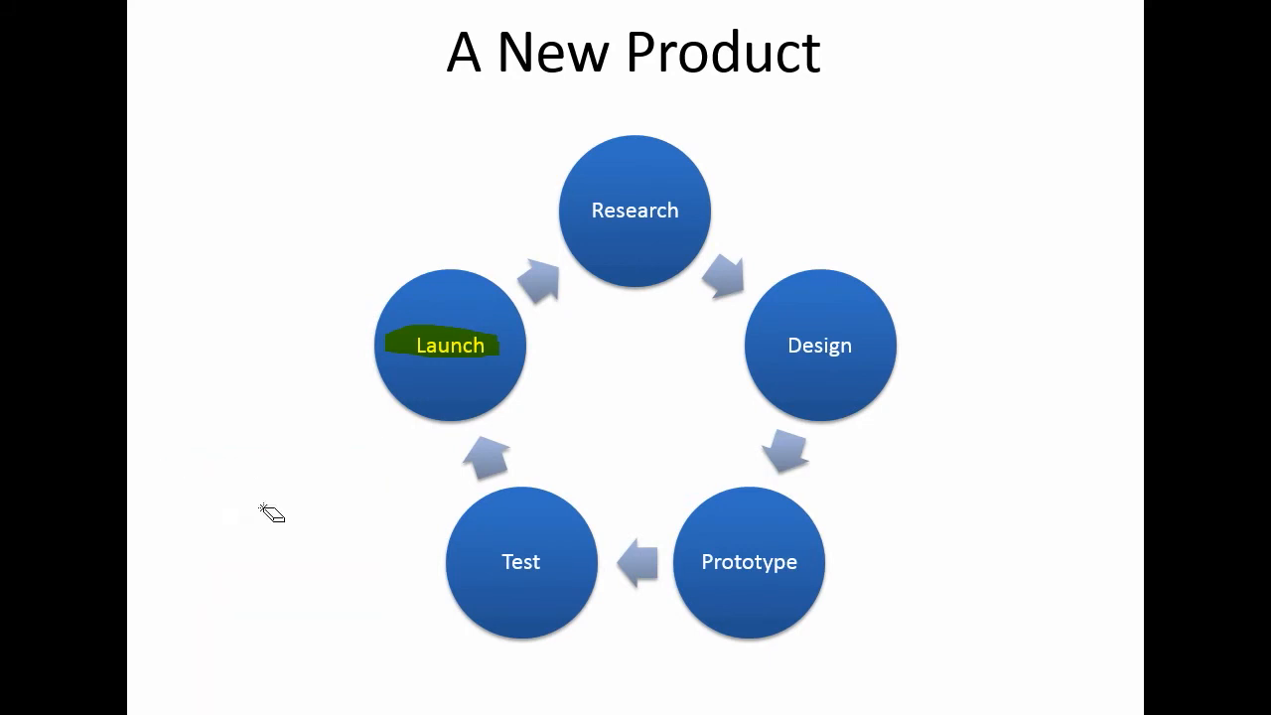
click(449, 345)
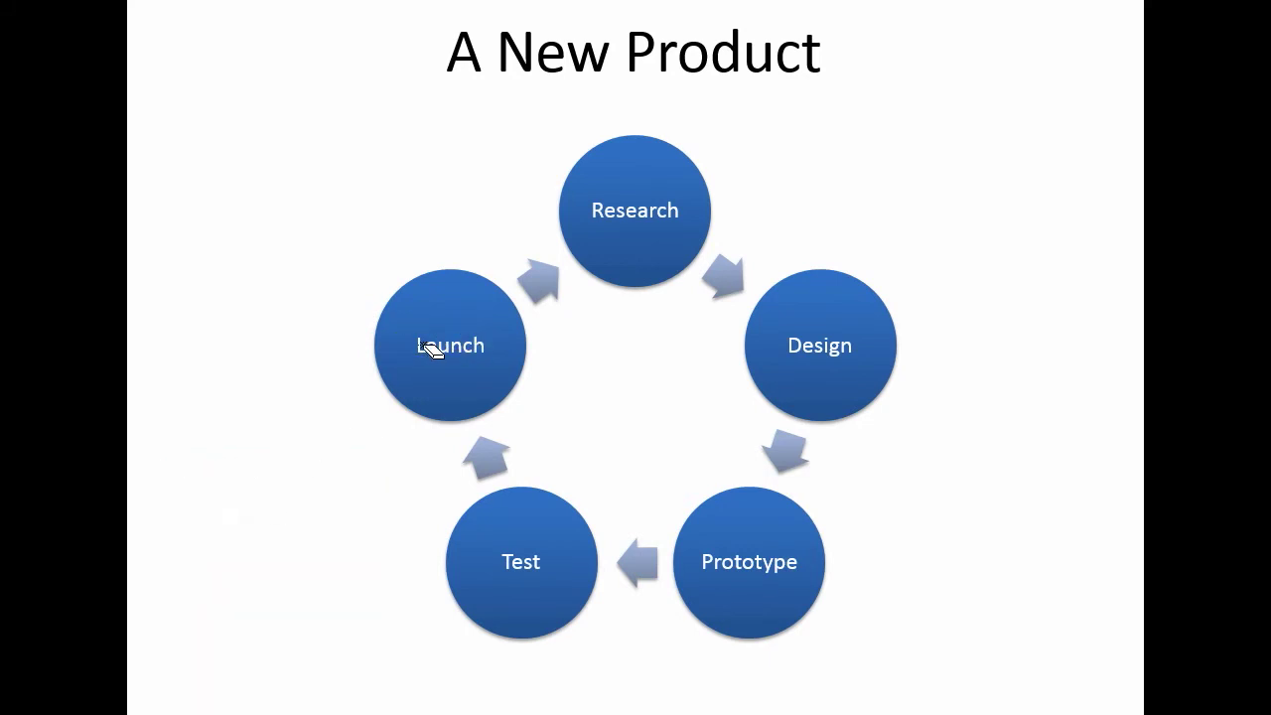
mouse_move(418, 421)
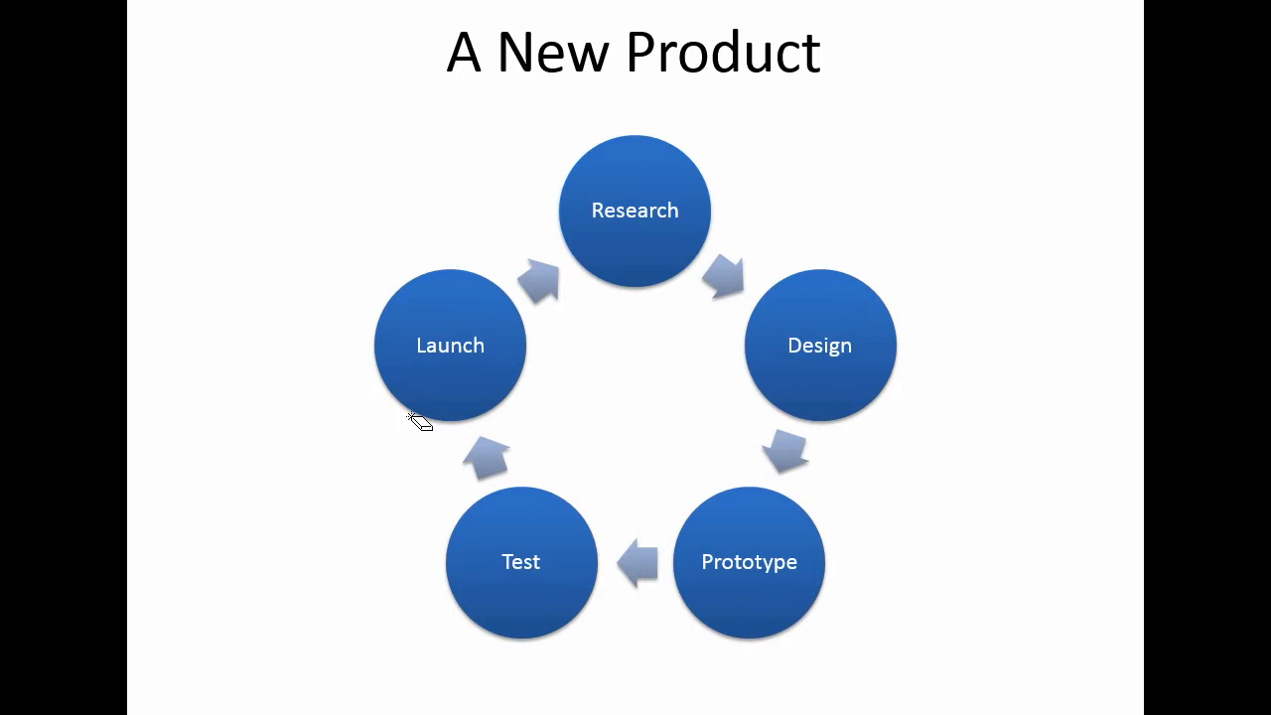
click(243, 696)
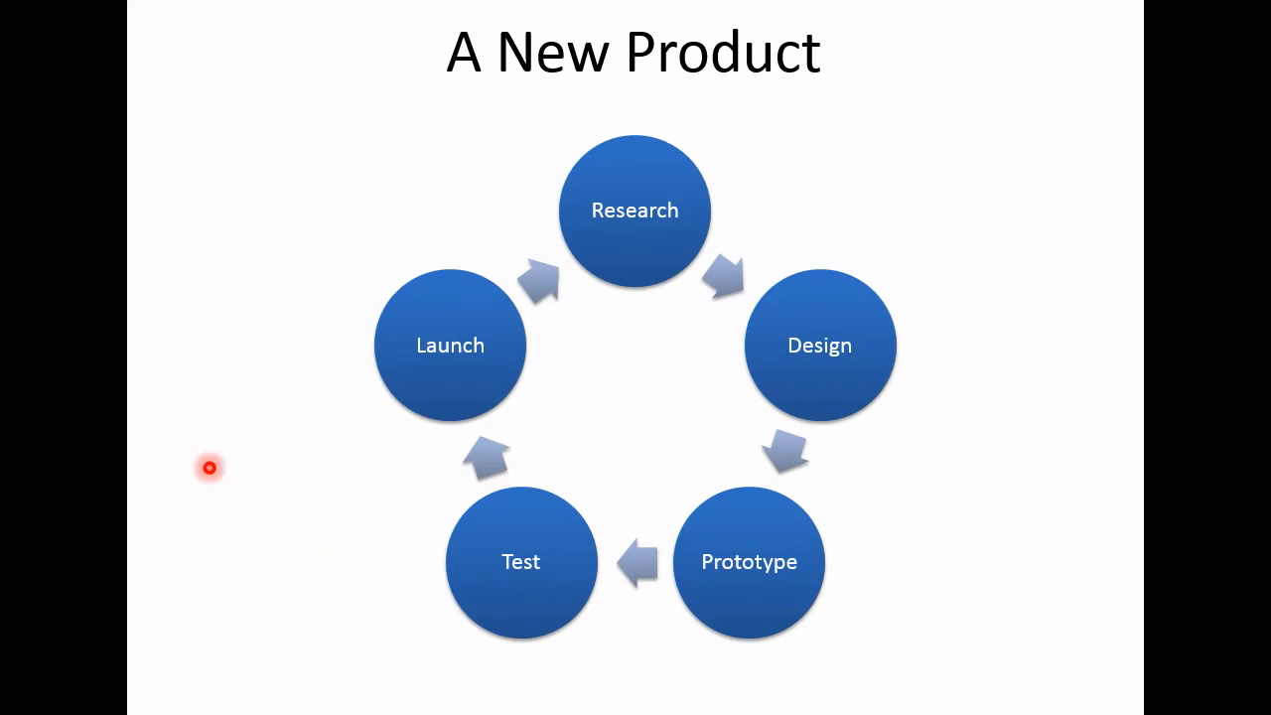
mouse_move(390, 346)
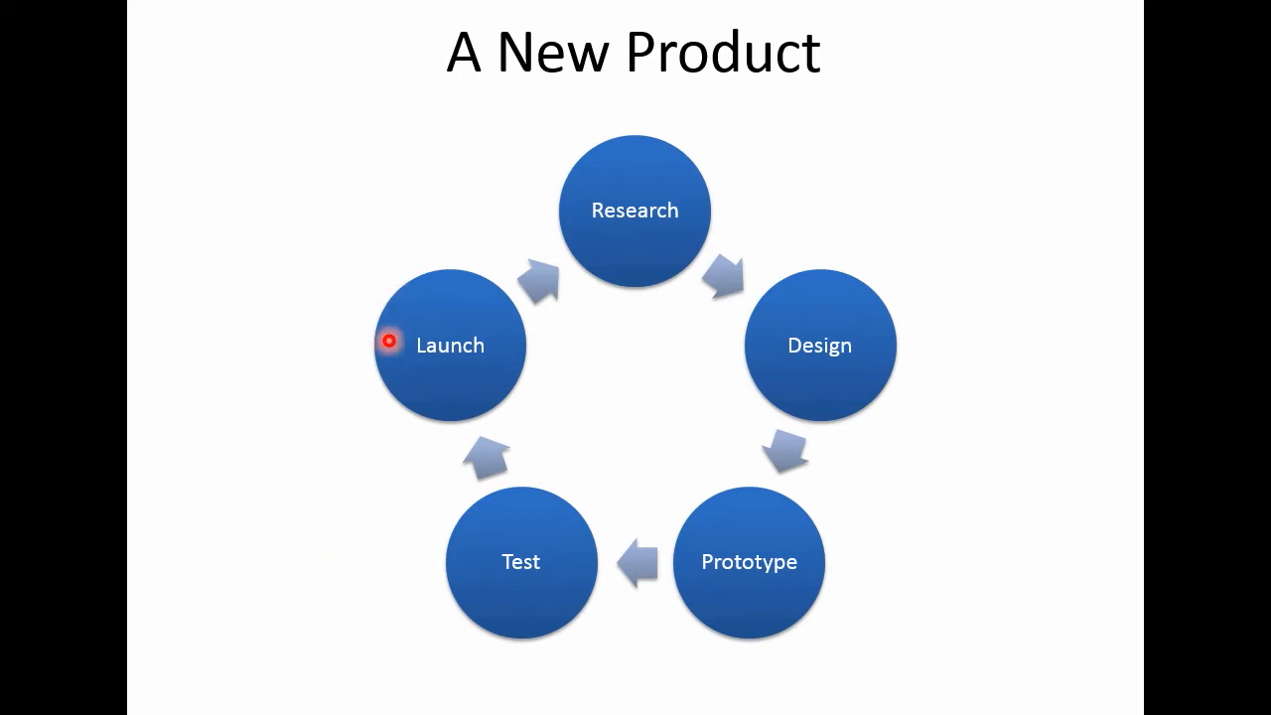
mouse_move(924, 77)
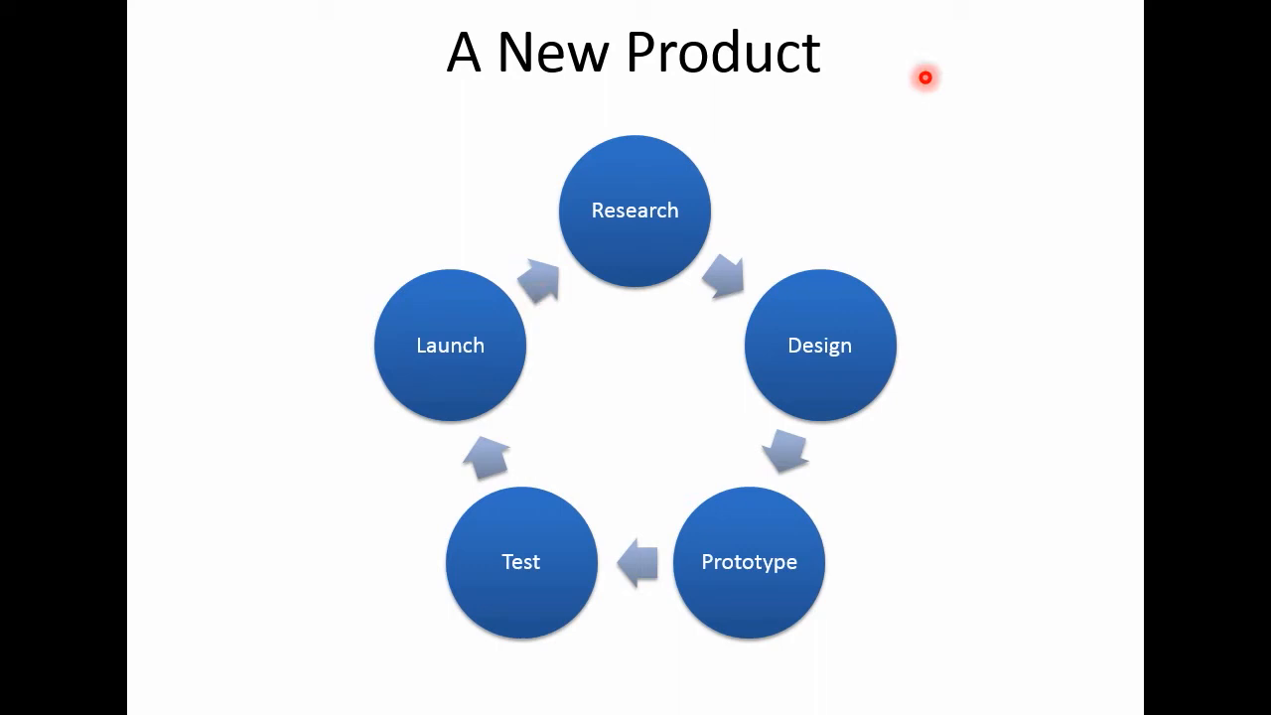
mouse_move(358, 91)
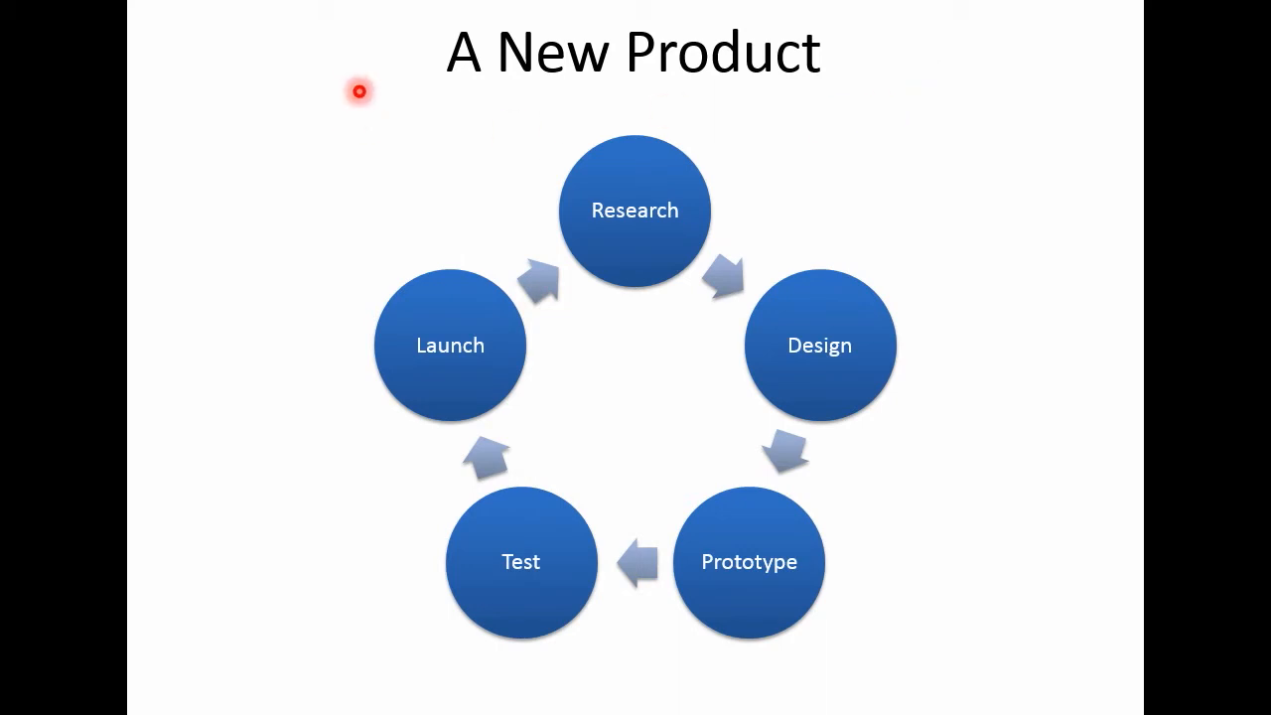
mouse_move(389, 97)
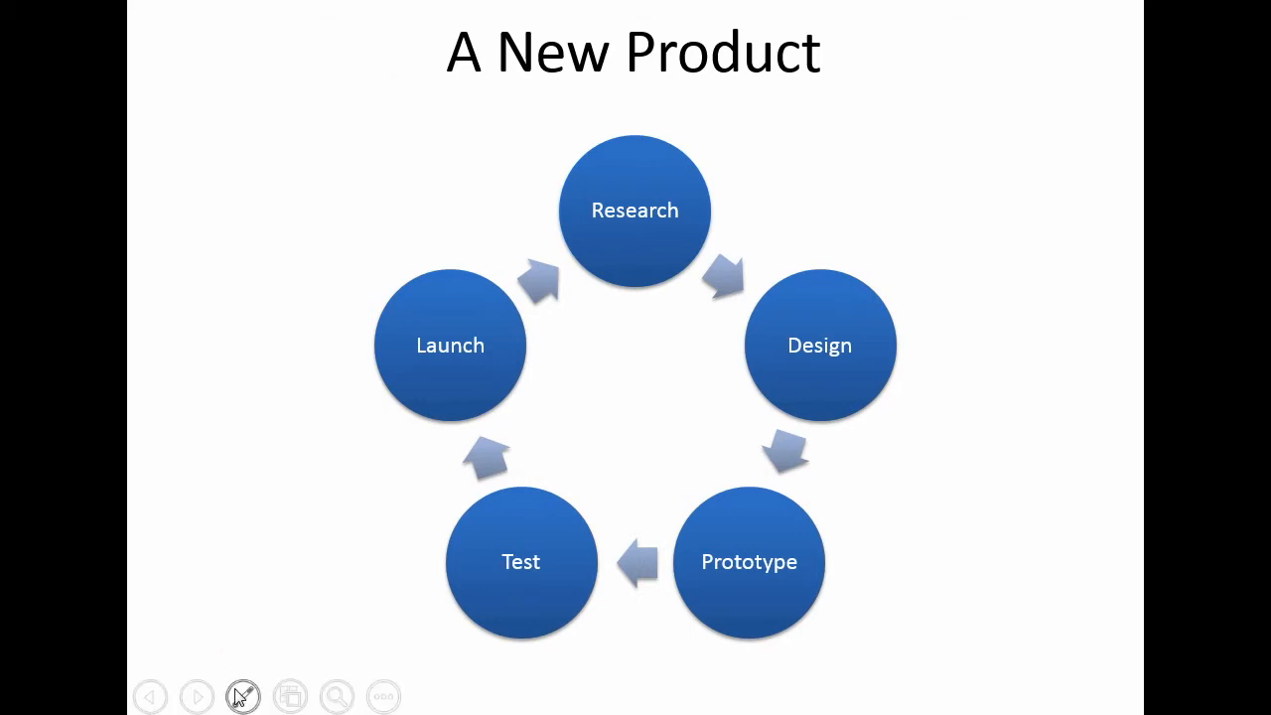
click(242, 695)
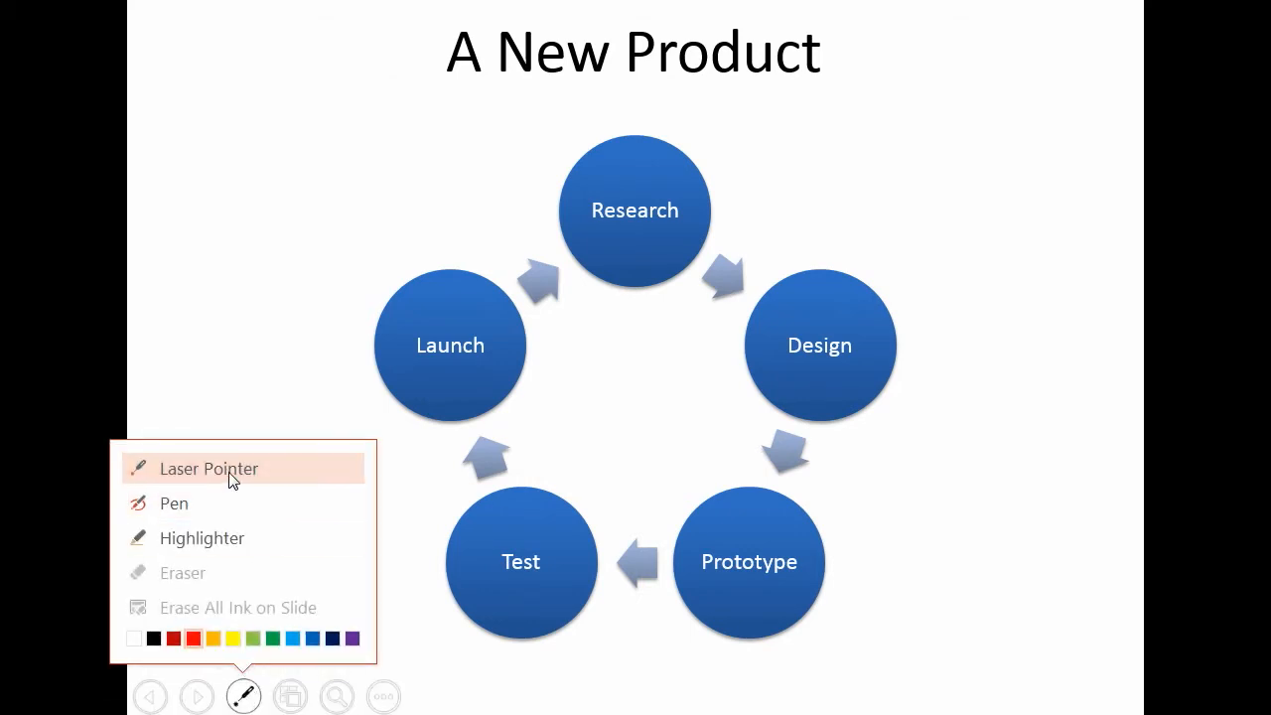
- Try the Pen and Highlighter from the ink tools menu, then select the Laser Pointer
click(209, 469)
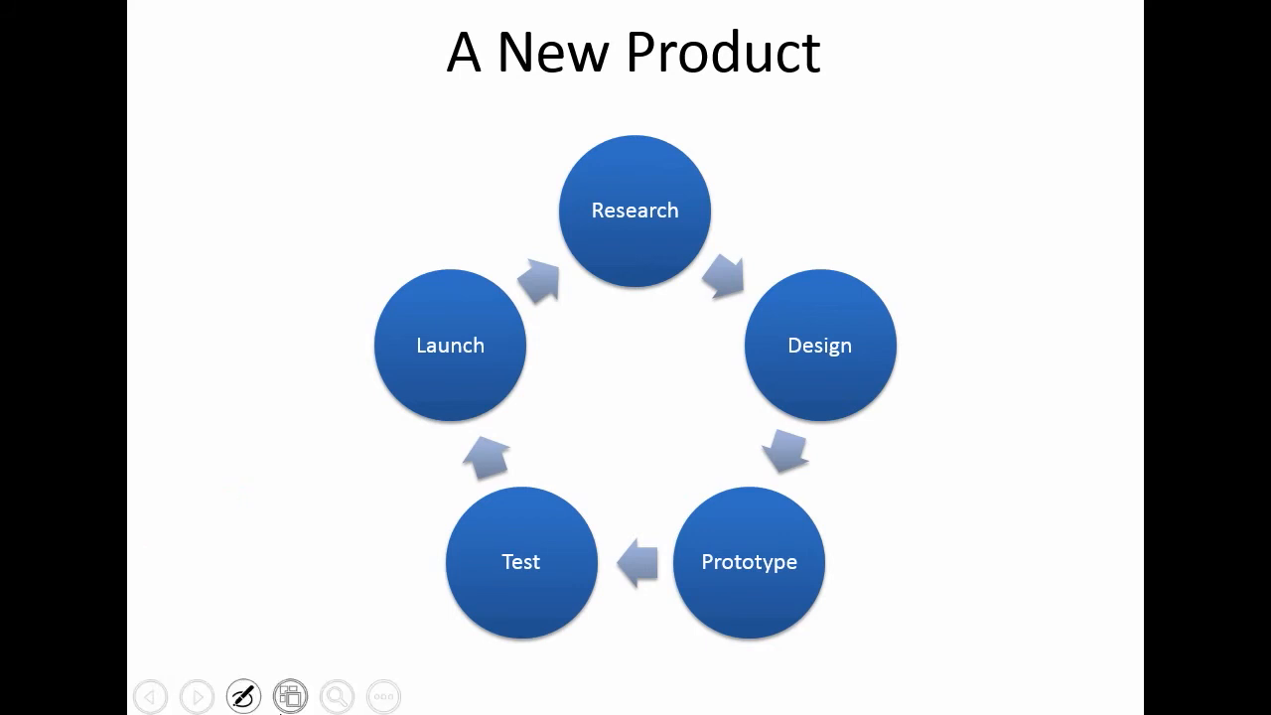
click(242, 696)
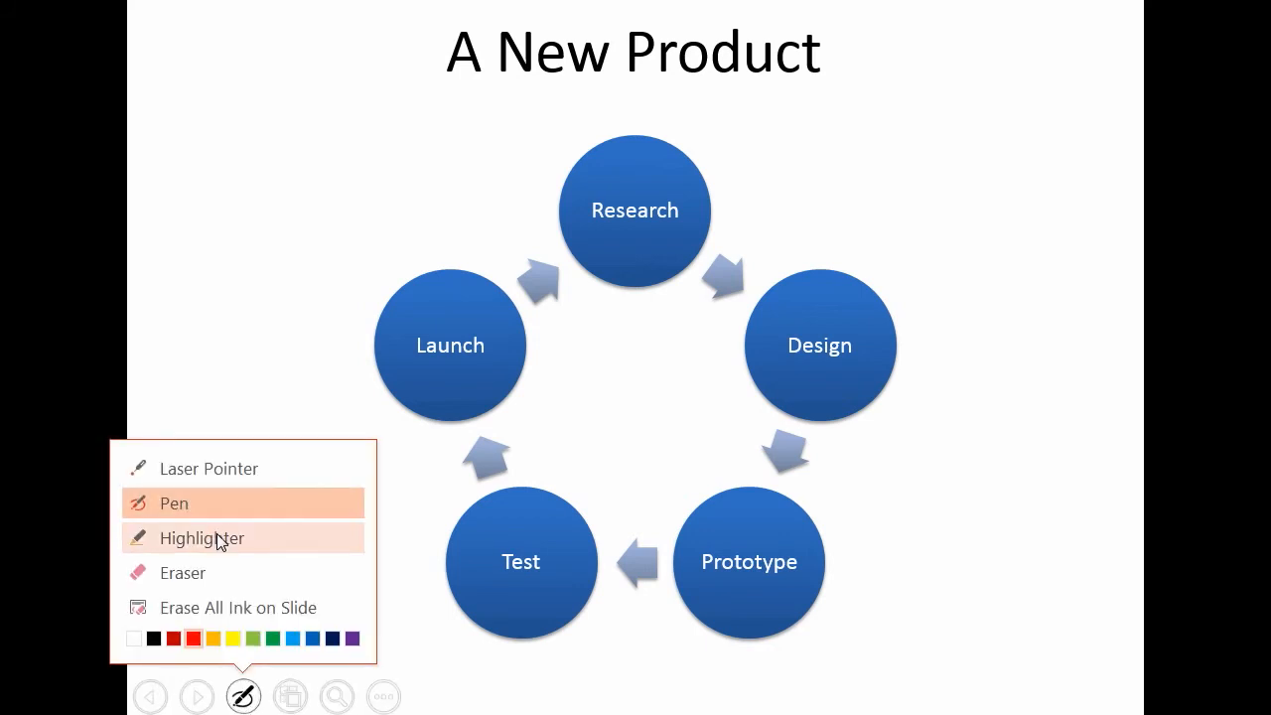
click(202, 538)
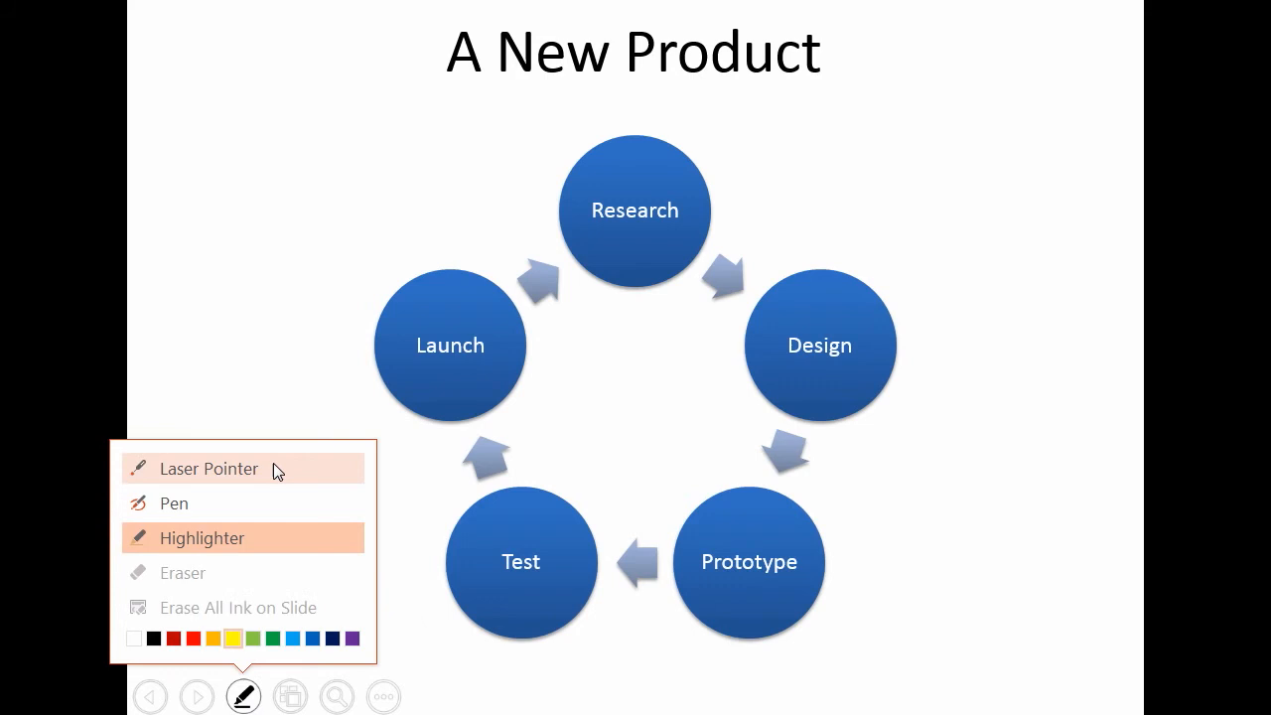
click(208, 469)
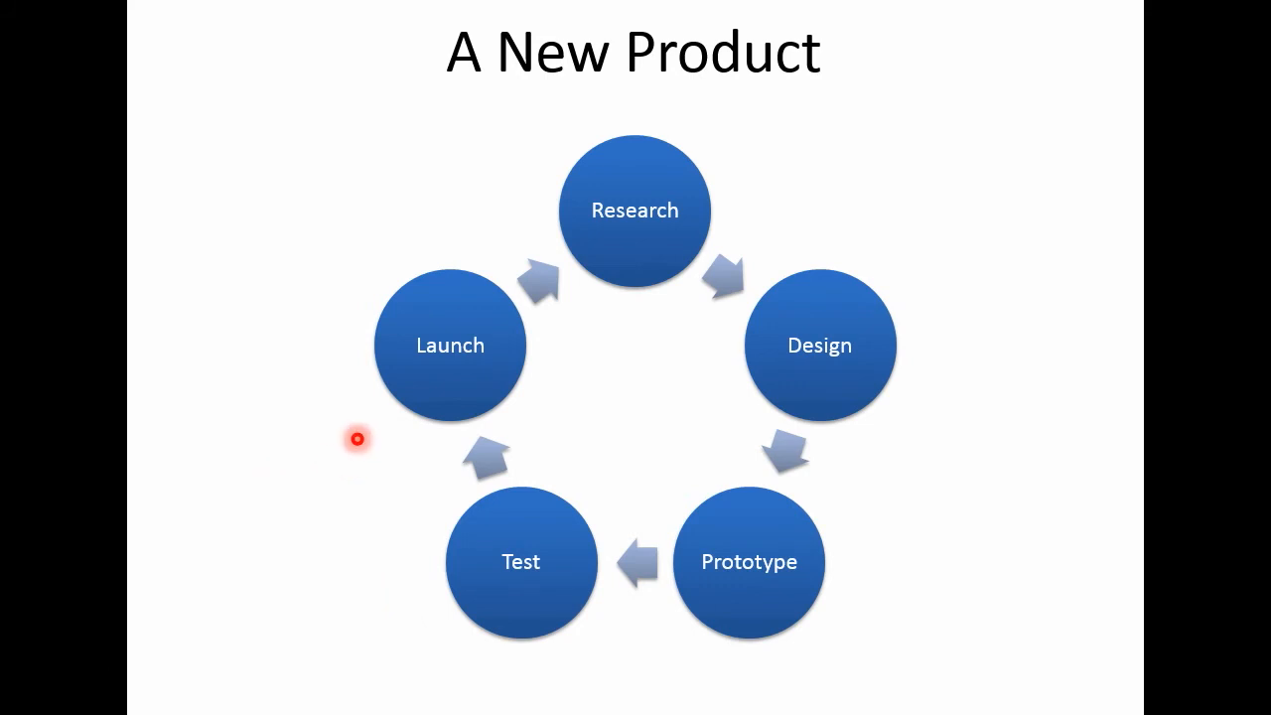
mouse_move(326, 333)
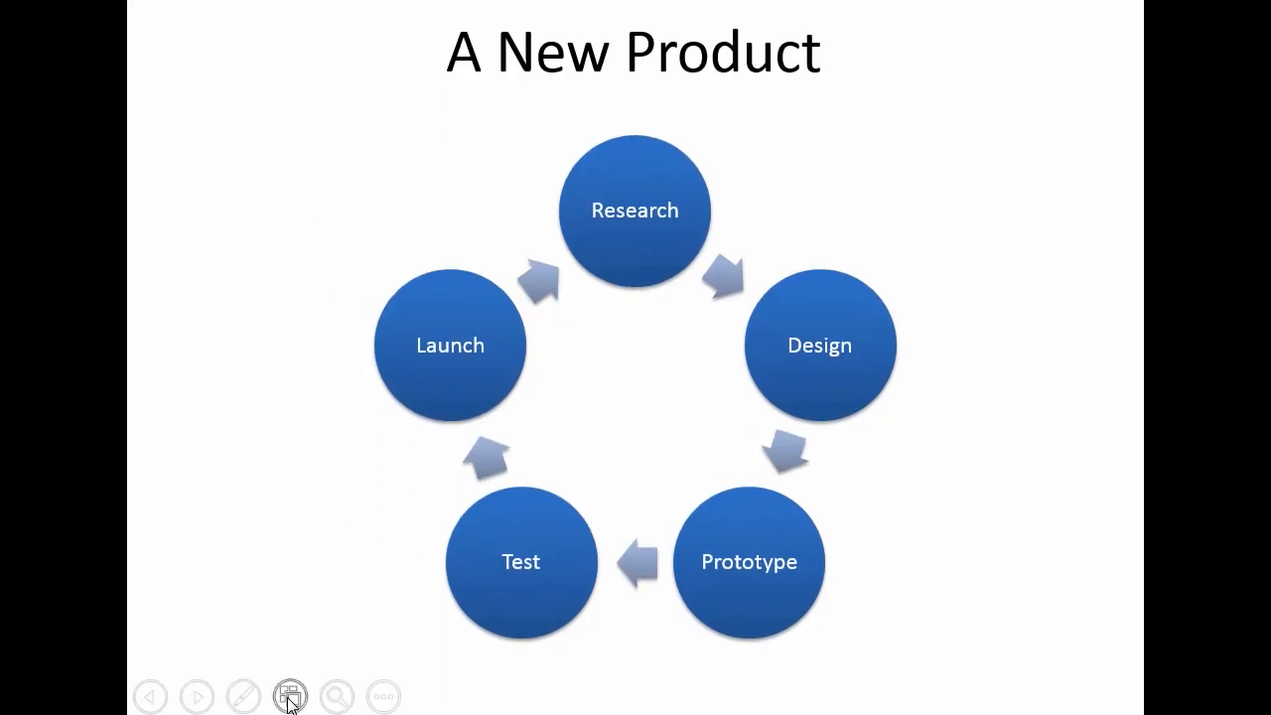
mouse_move(336, 695)
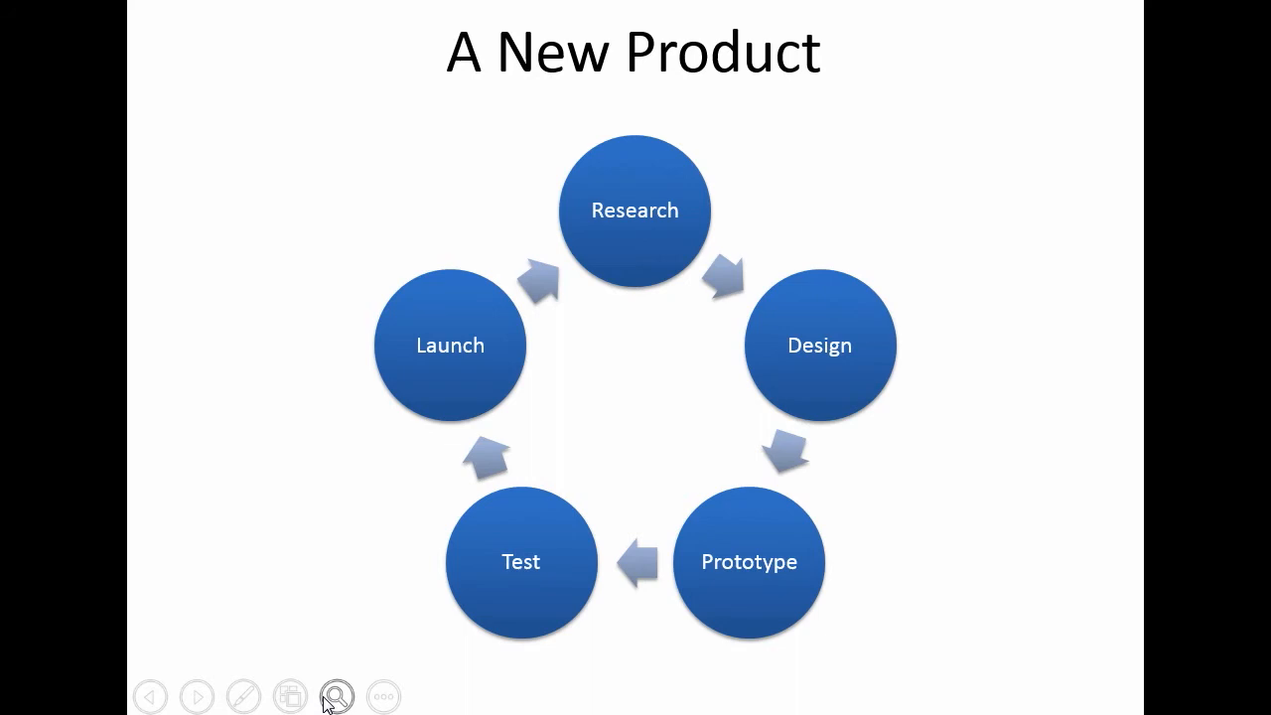
mouse_move(342, 699)
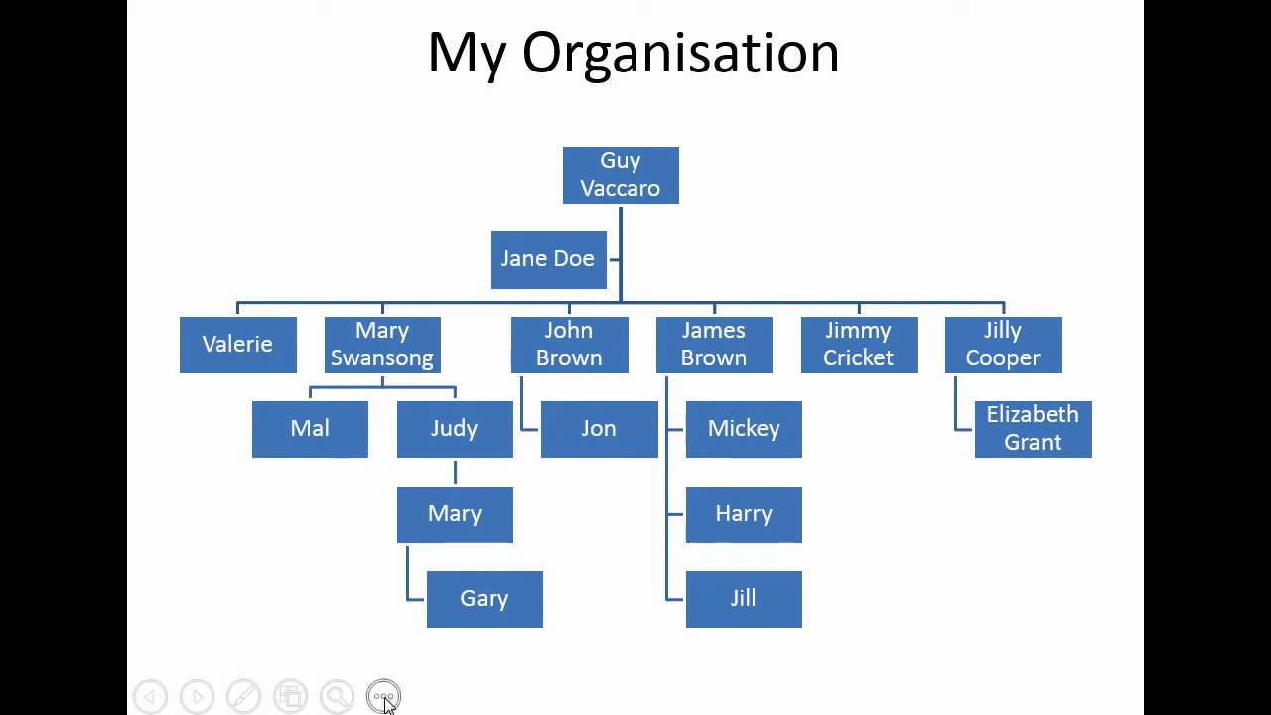
- Choose Show Presenter View from the More slide show options menu, landing on slide 6, Reasons for Going
click(384, 695)
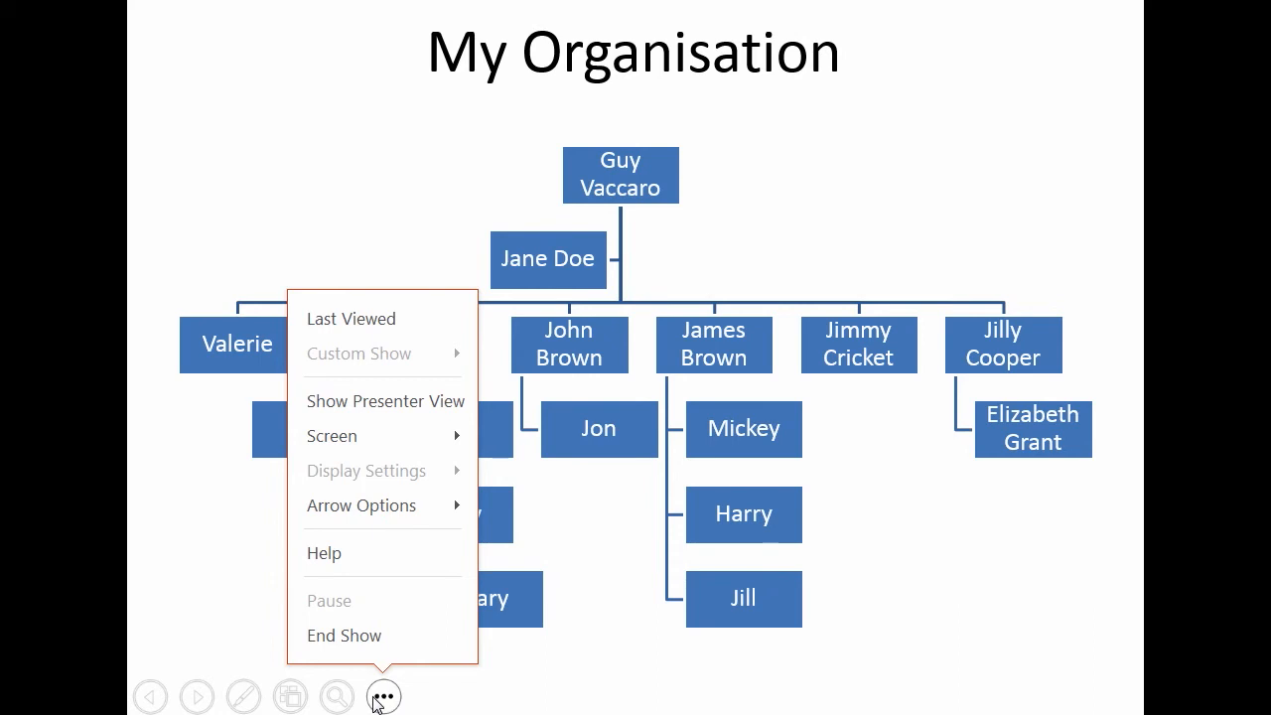
mouse_move(398, 409)
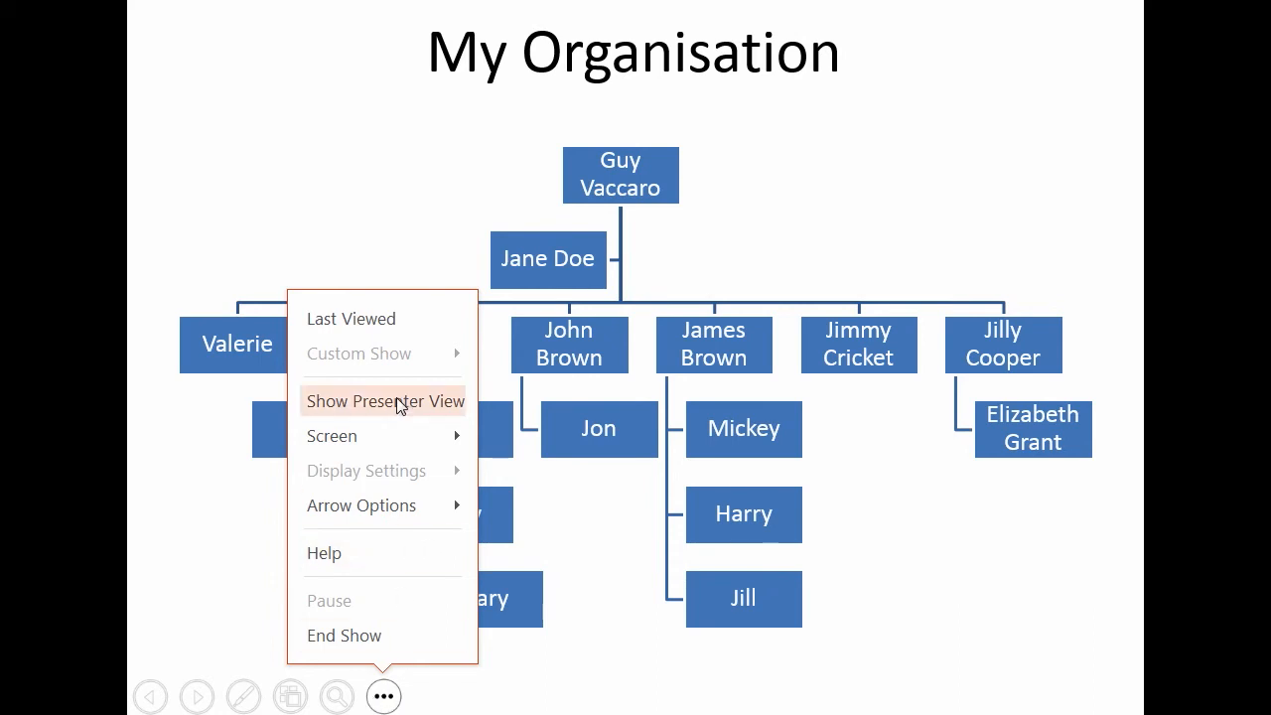
click(383, 401)
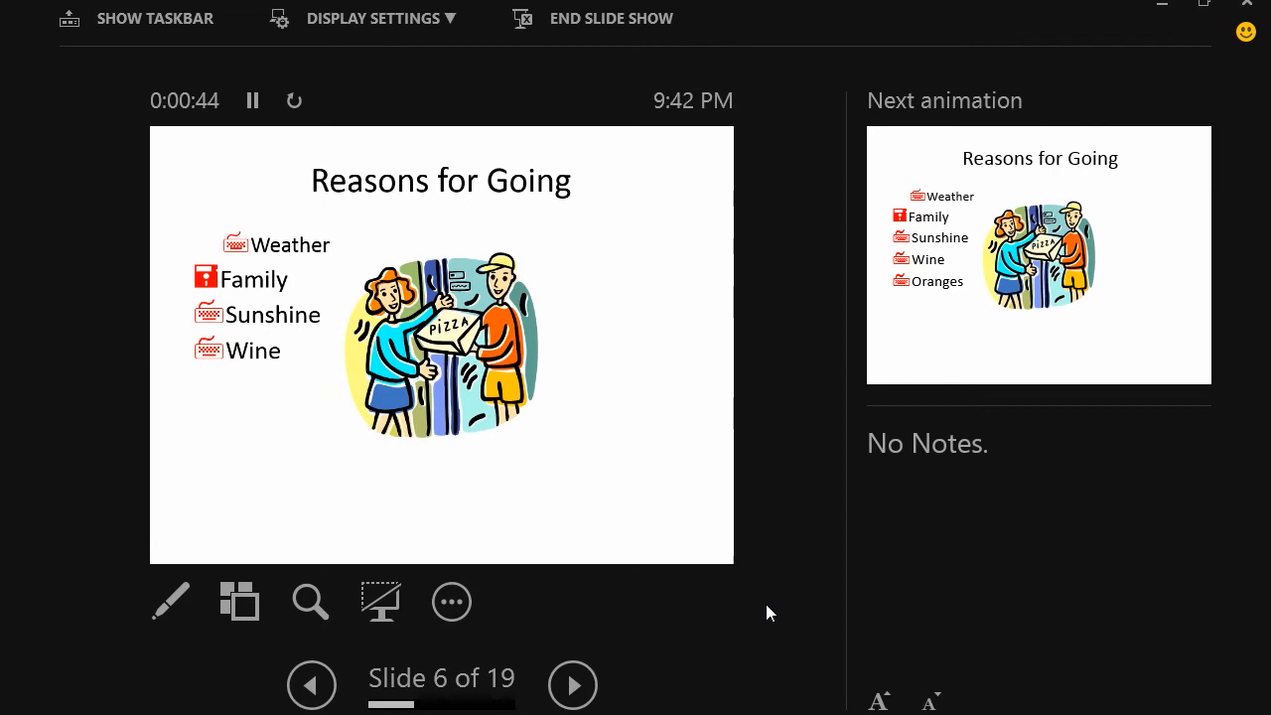
mouse_move(723, 628)
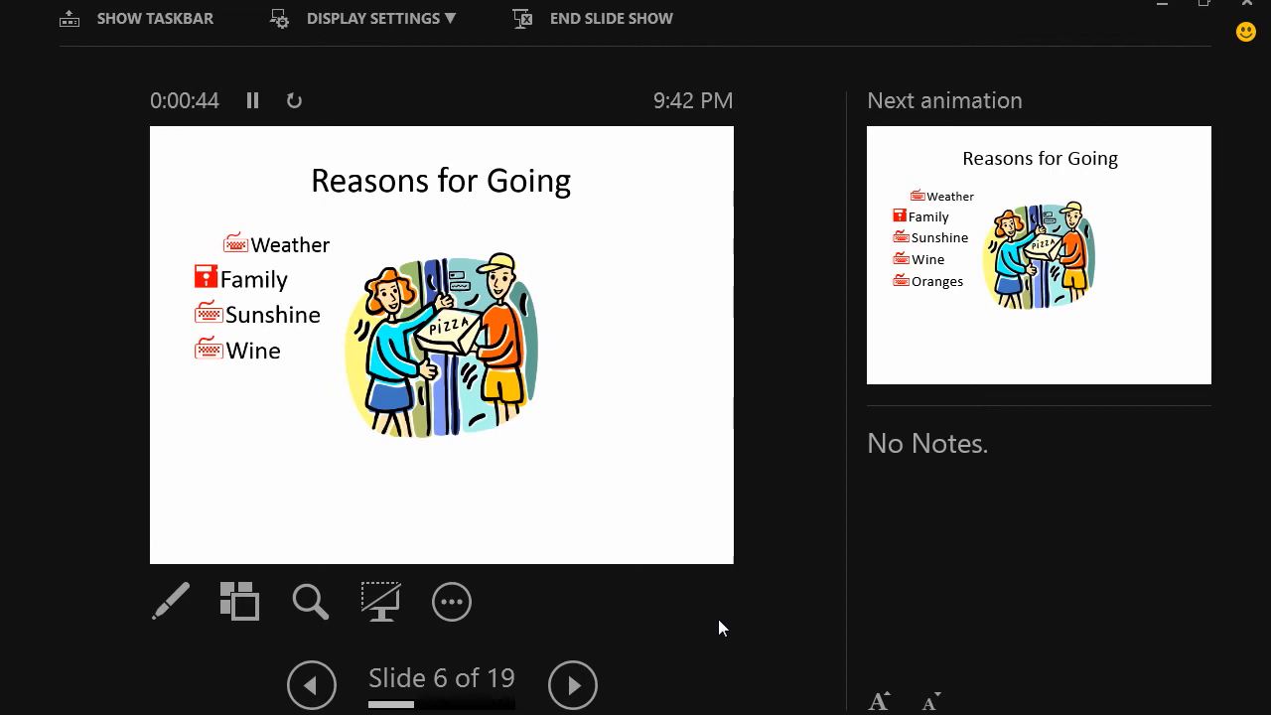
mouse_move(572, 614)
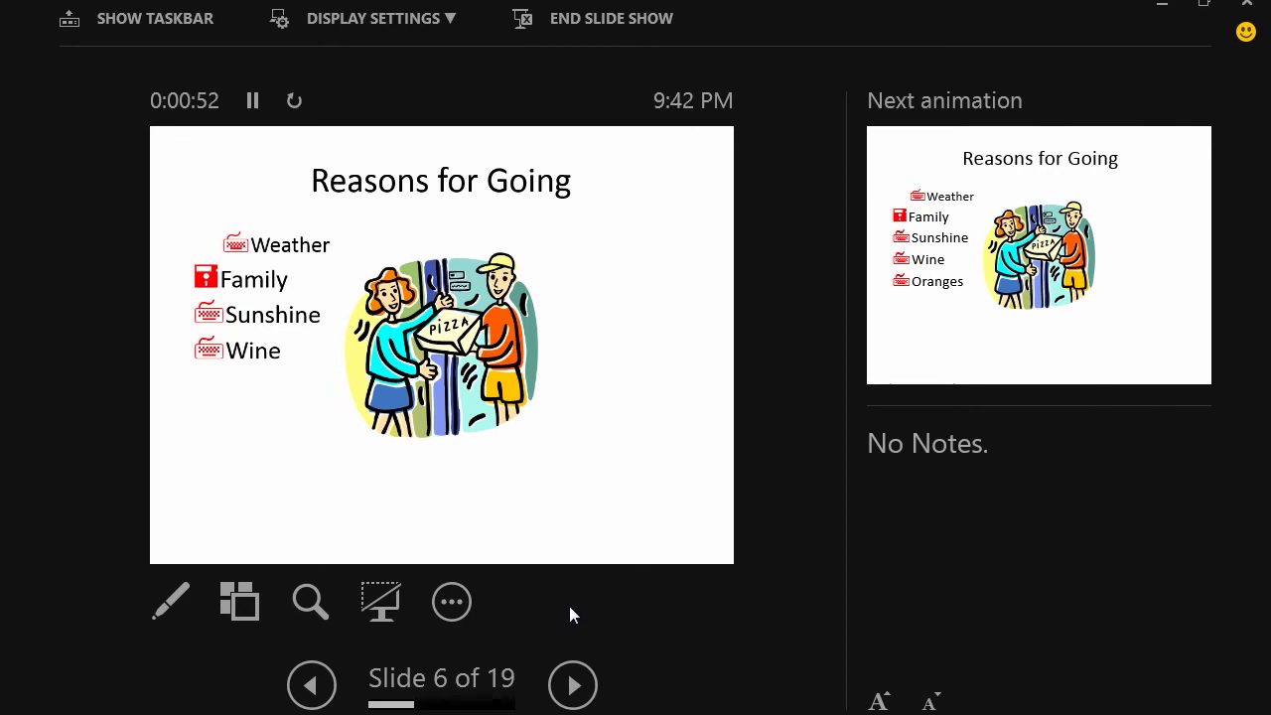
- Check the pointer tools list in presenter view, then black out or restore the audience's slide
click(171, 600)
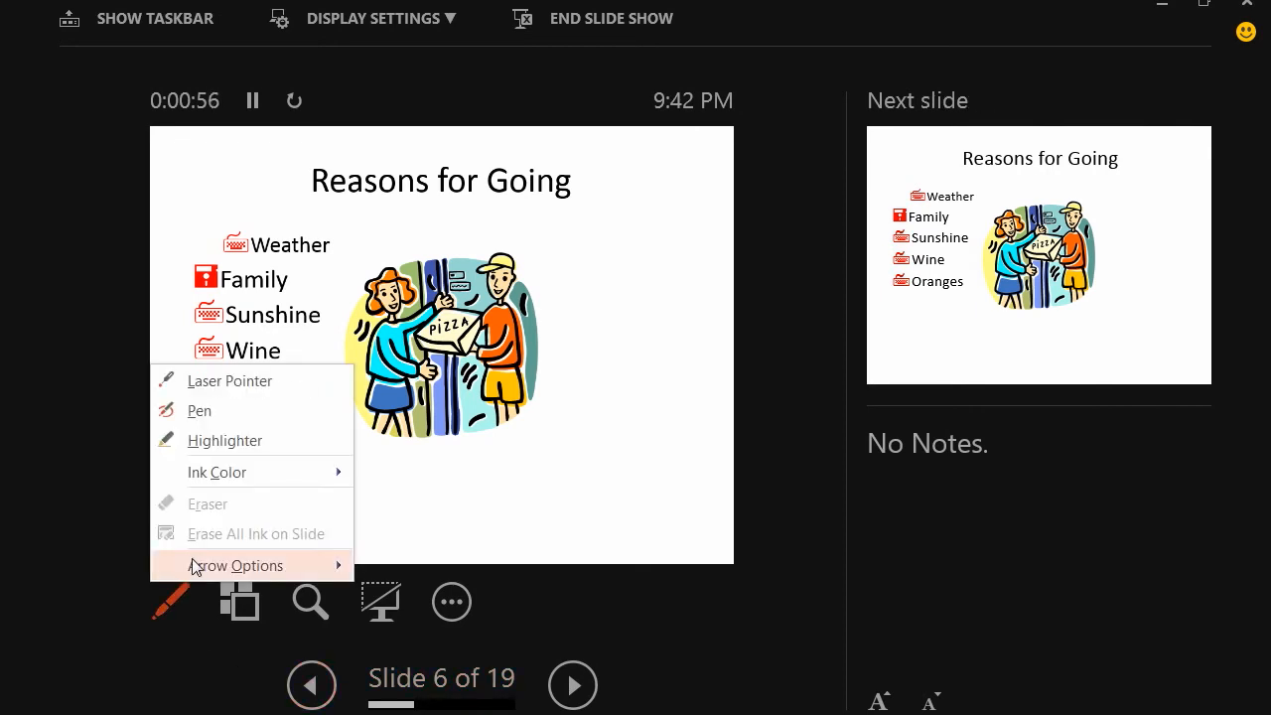
mouse_move(248, 441)
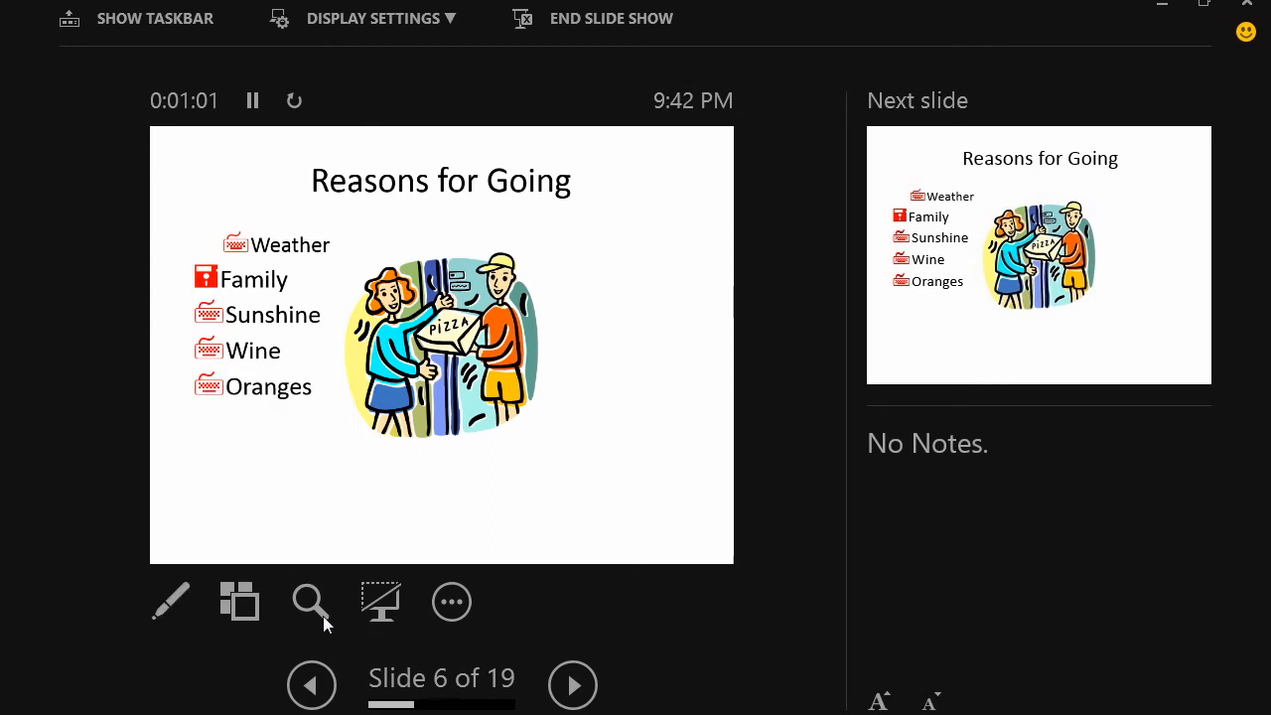
click(310, 601)
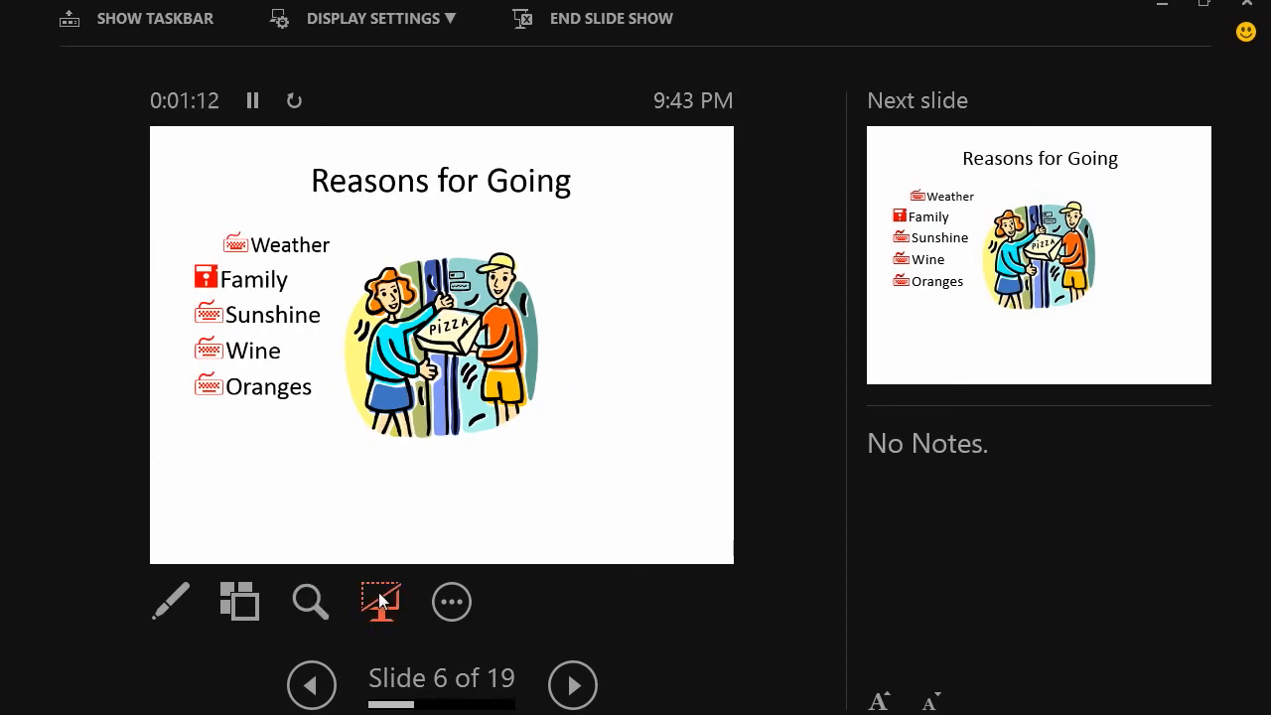
mouse_move(381, 602)
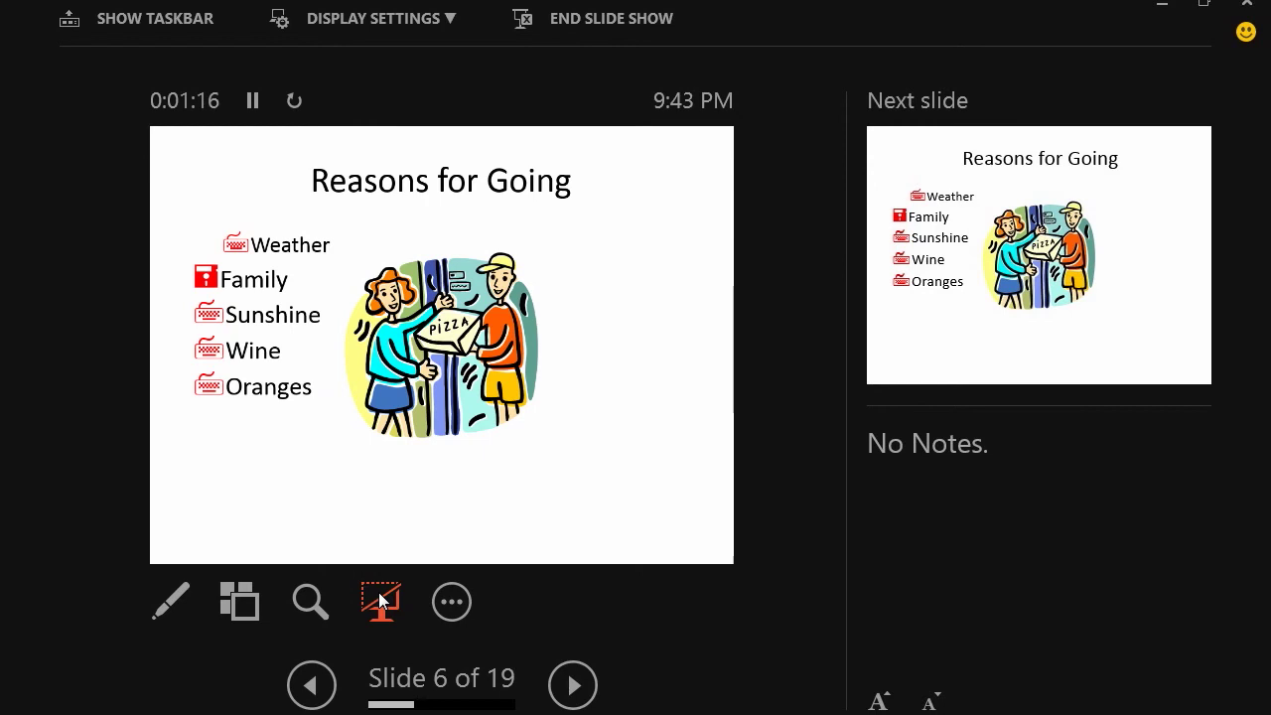
mouse_move(405, 620)
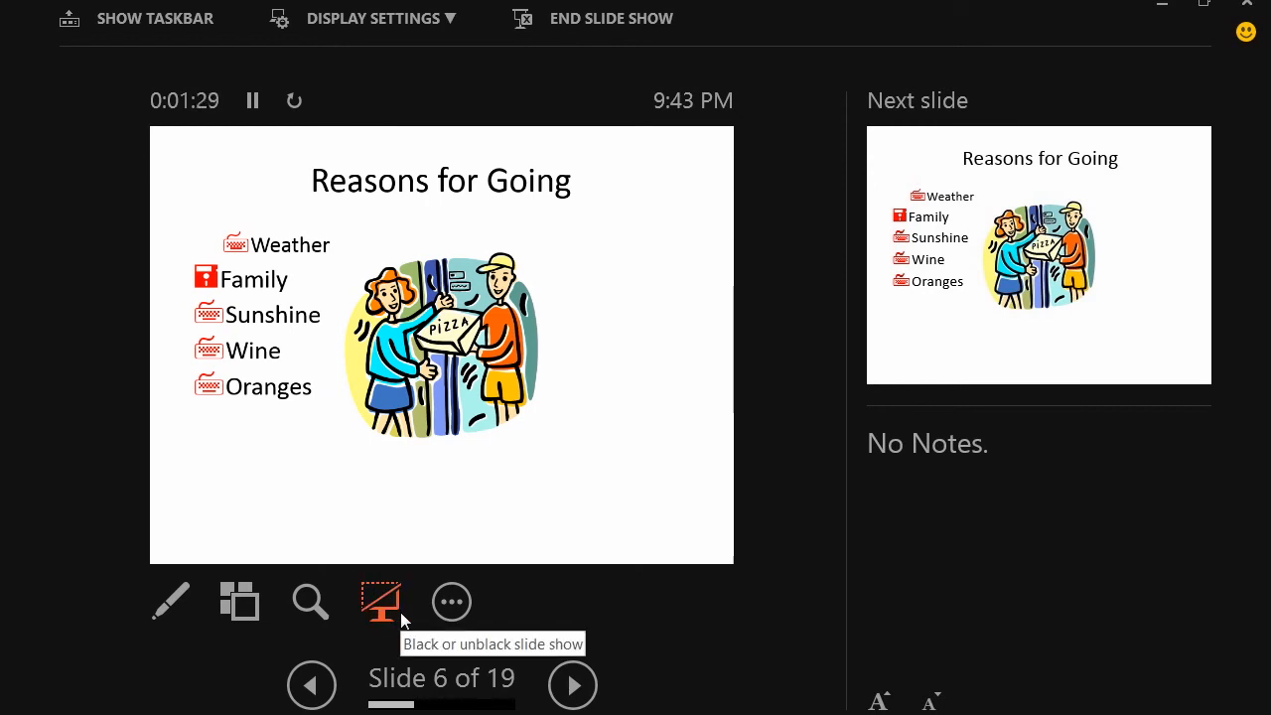
- Hide Presenter View via More slide show options, returning to the Reasons for Going slide full screen
click(451, 602)
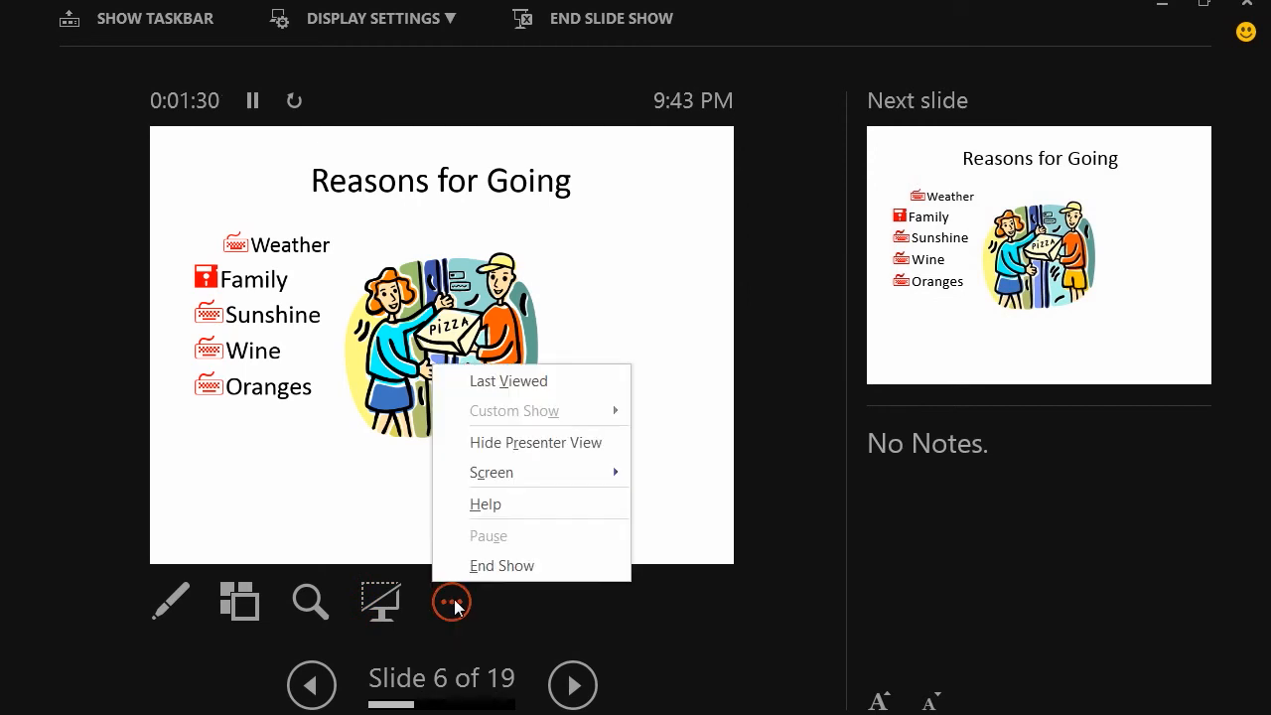
mouse_move(530, 441)
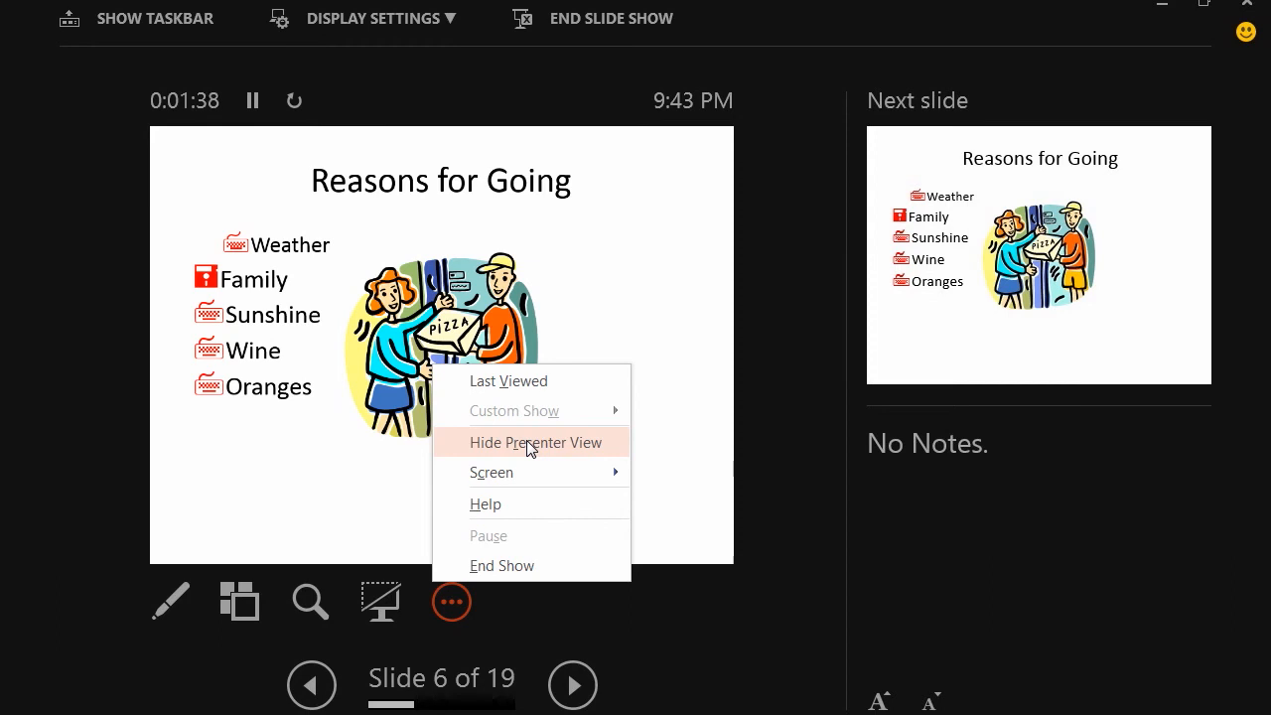
click(536, 441)
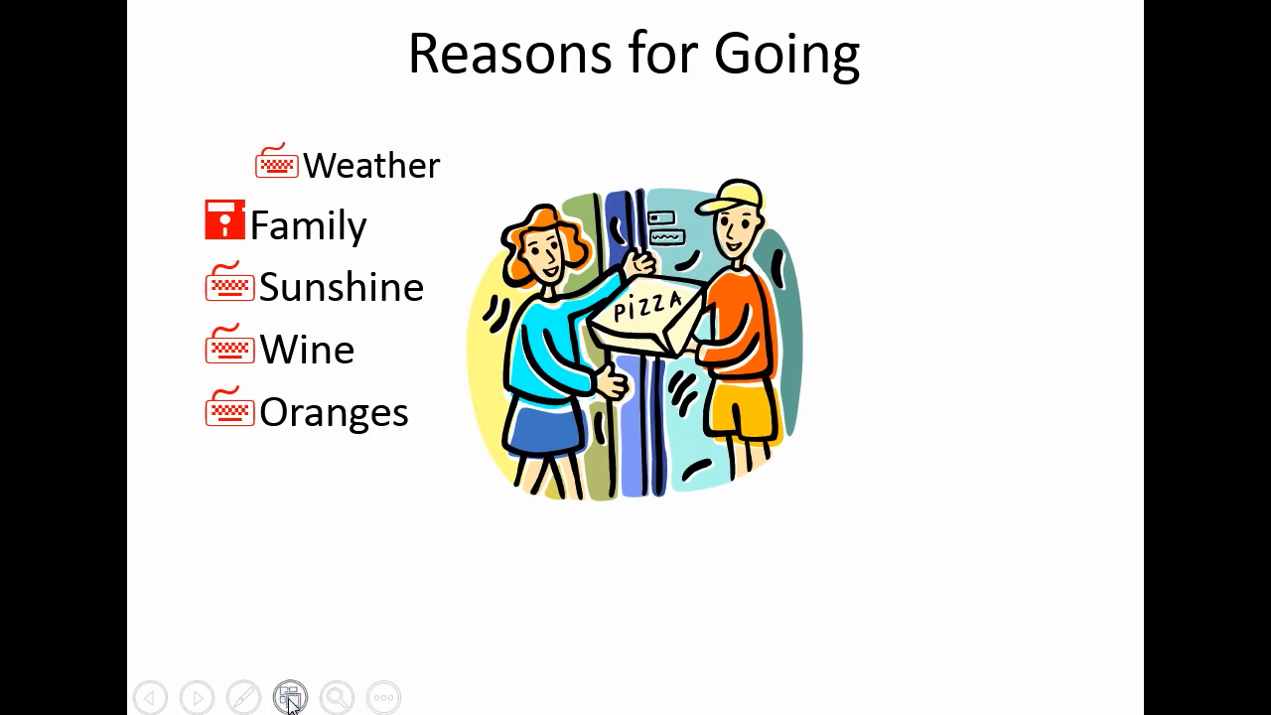
- Jump to slide 15, Weather, from the See all slides grid, then reopen the slide overview
click(290, 698)
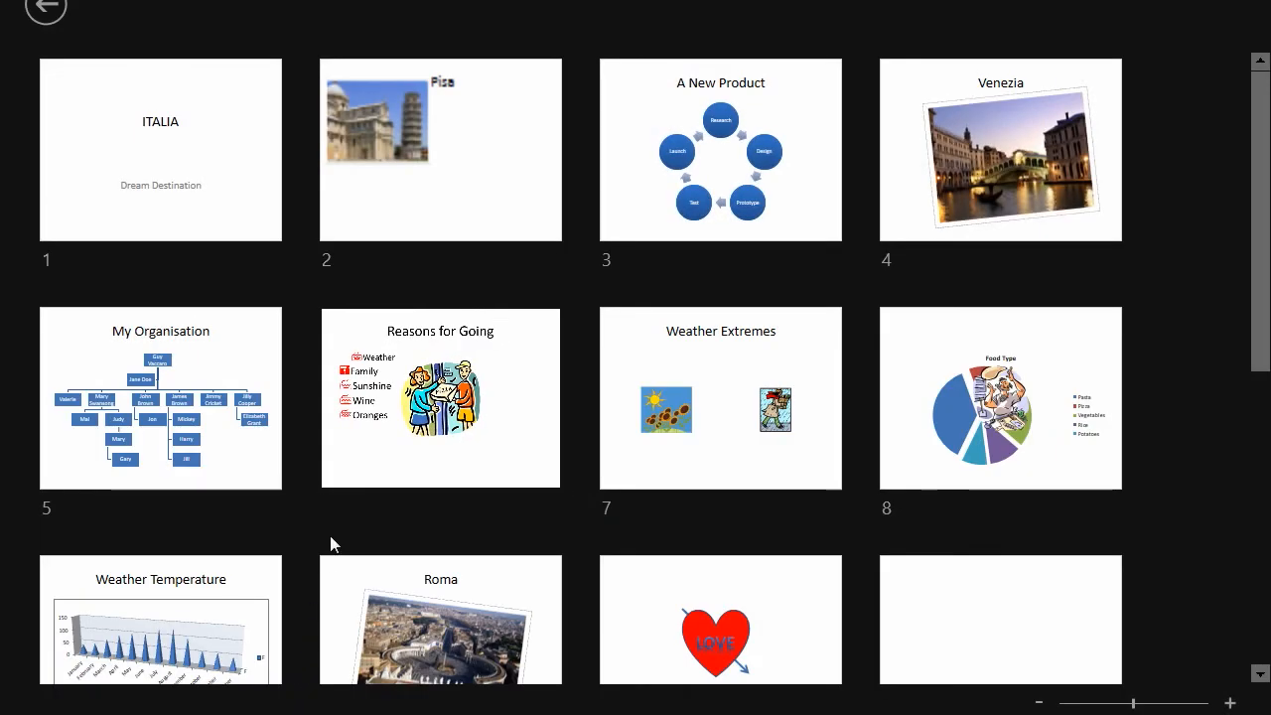
scroll(down, 3)
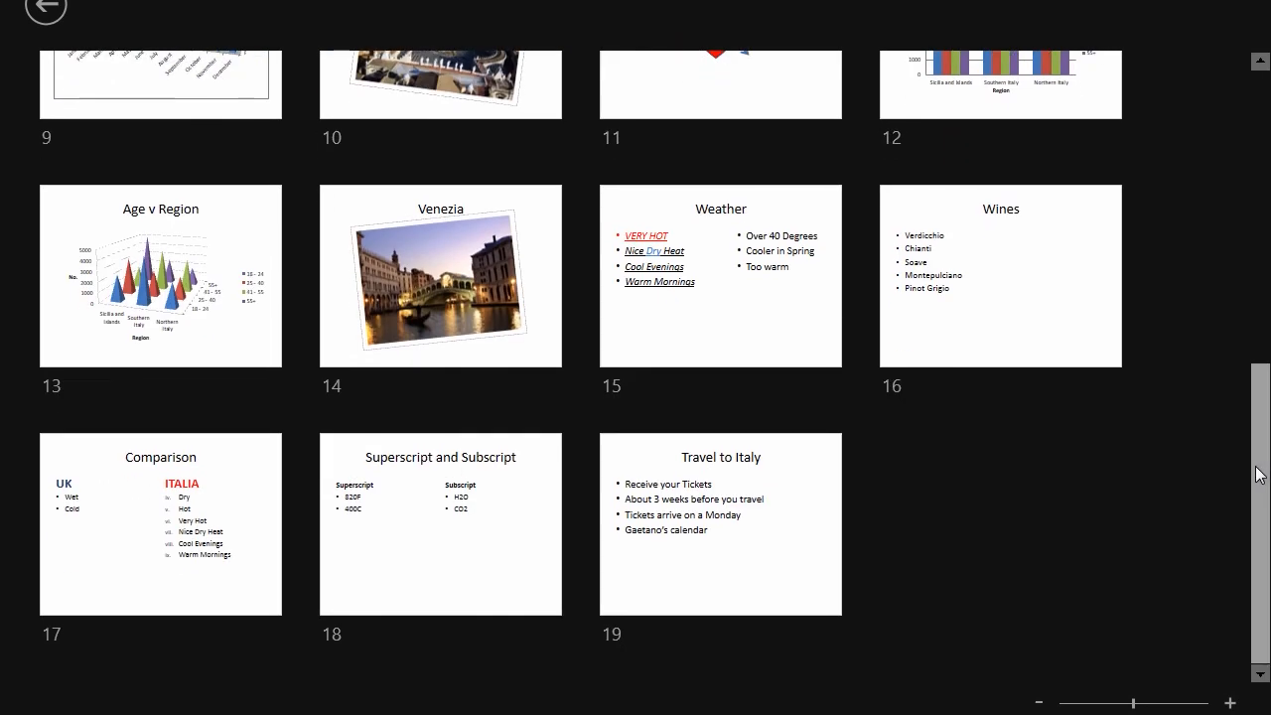
mouse_move(719, 271)
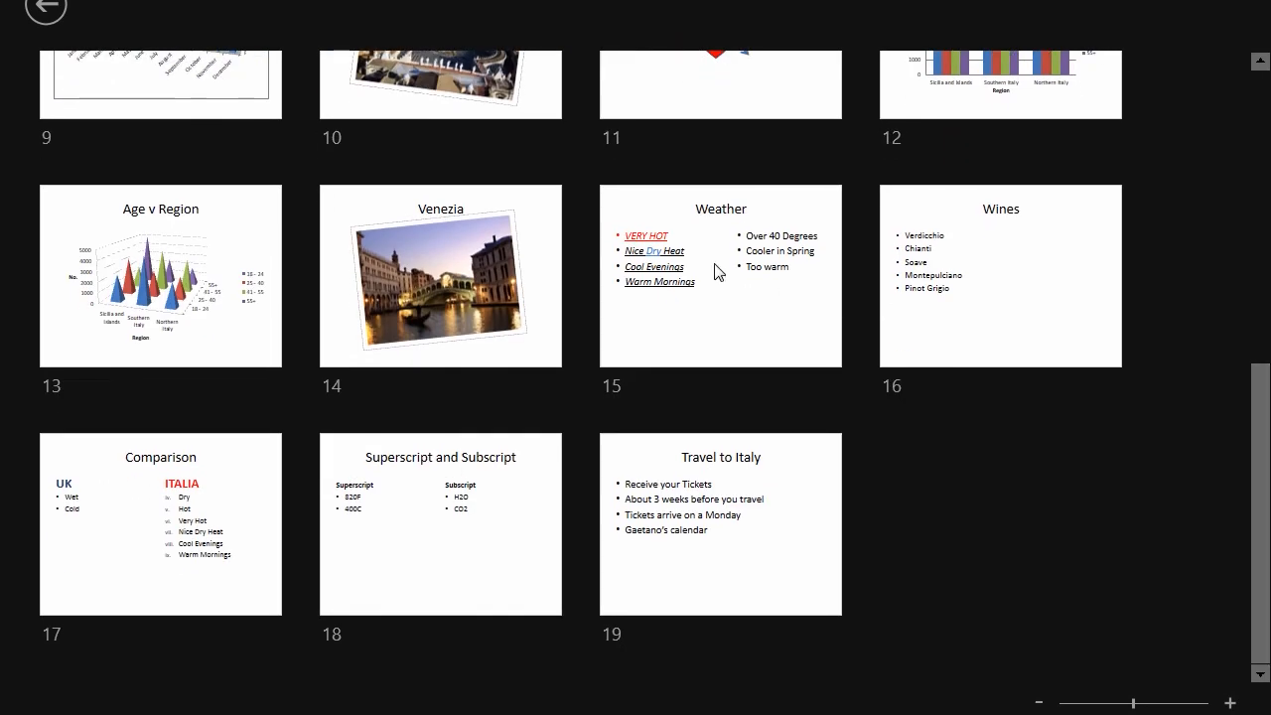
double_click(719, 276)
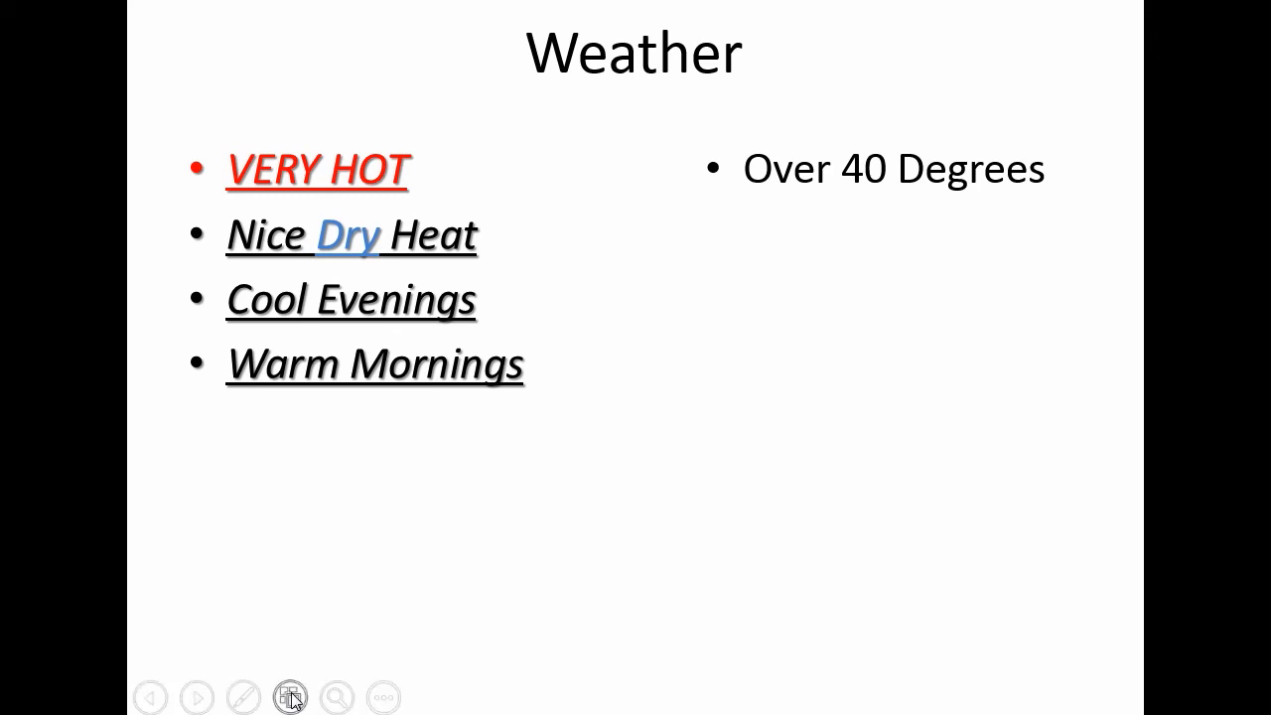
click(290, 695)
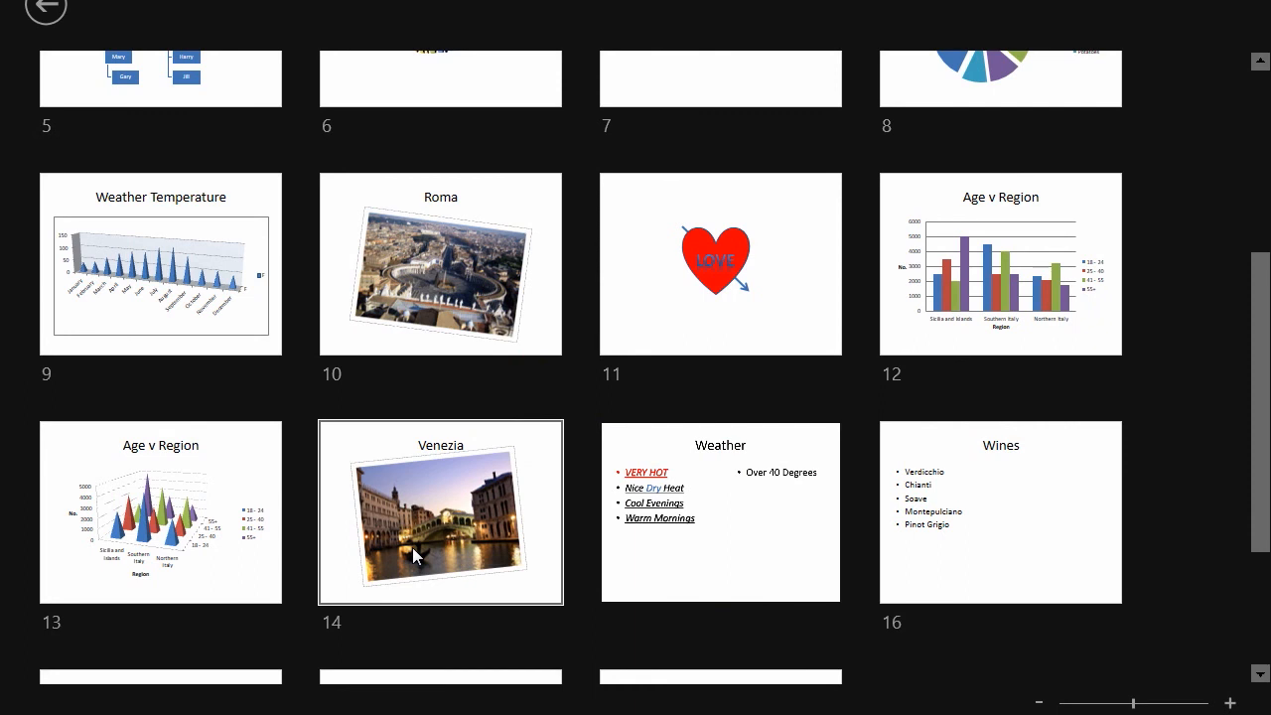